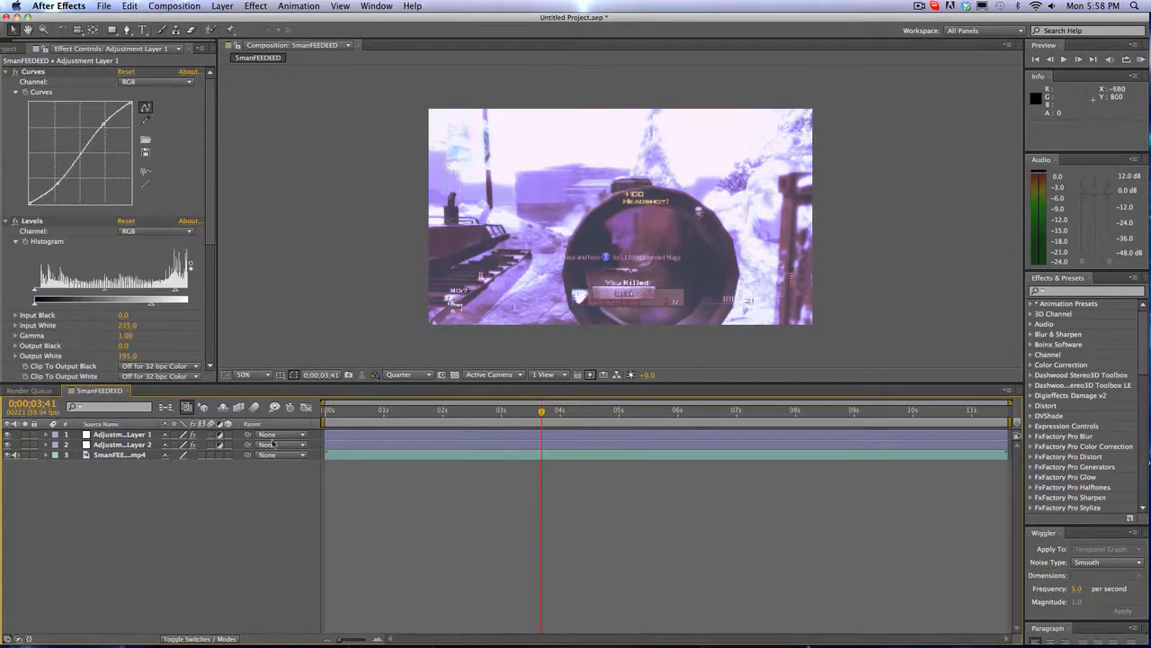
Remove the old adjustment layers, scrub to a new frame and select the gameplay clip
{"action": "left_click", "coordinate": [122, 433]}
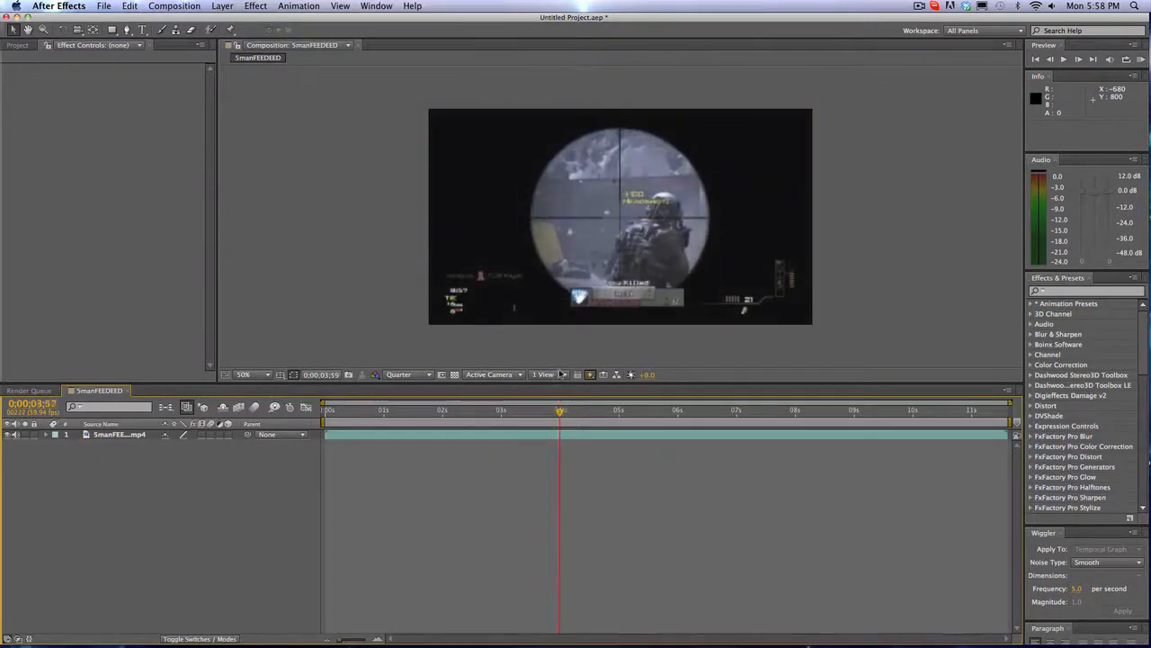
{"action": "left_click_drag", "start_coordinate": [558, 410], "coordinate": [569, 410]}
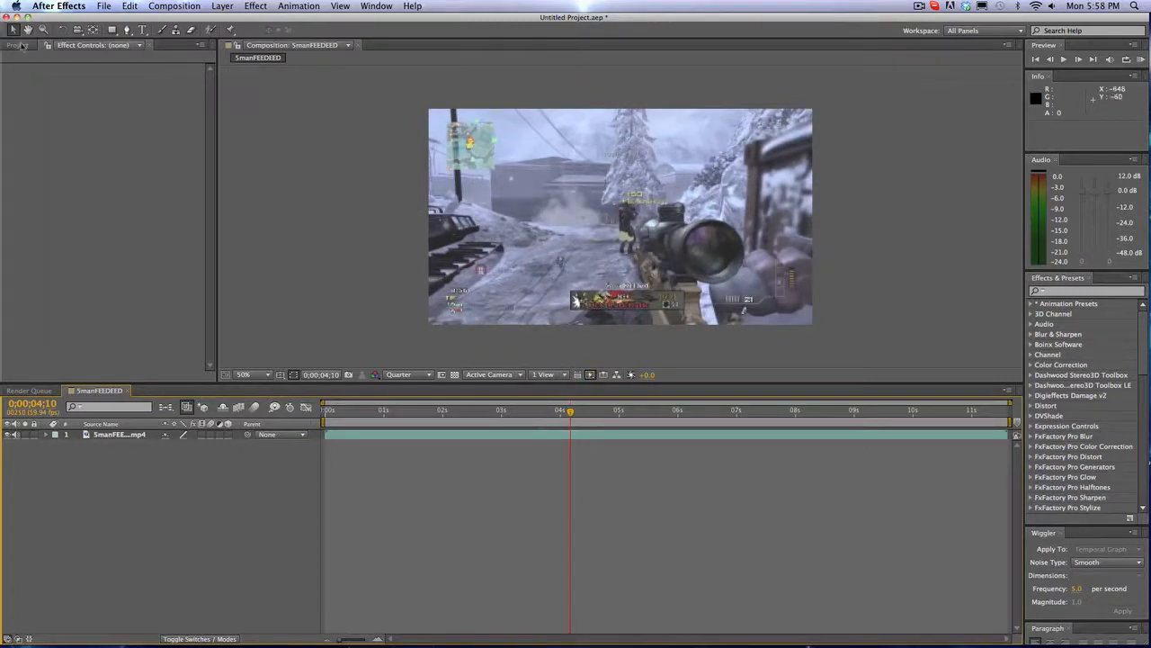
{"action": "left_click", "coordinate": [14, 45]}
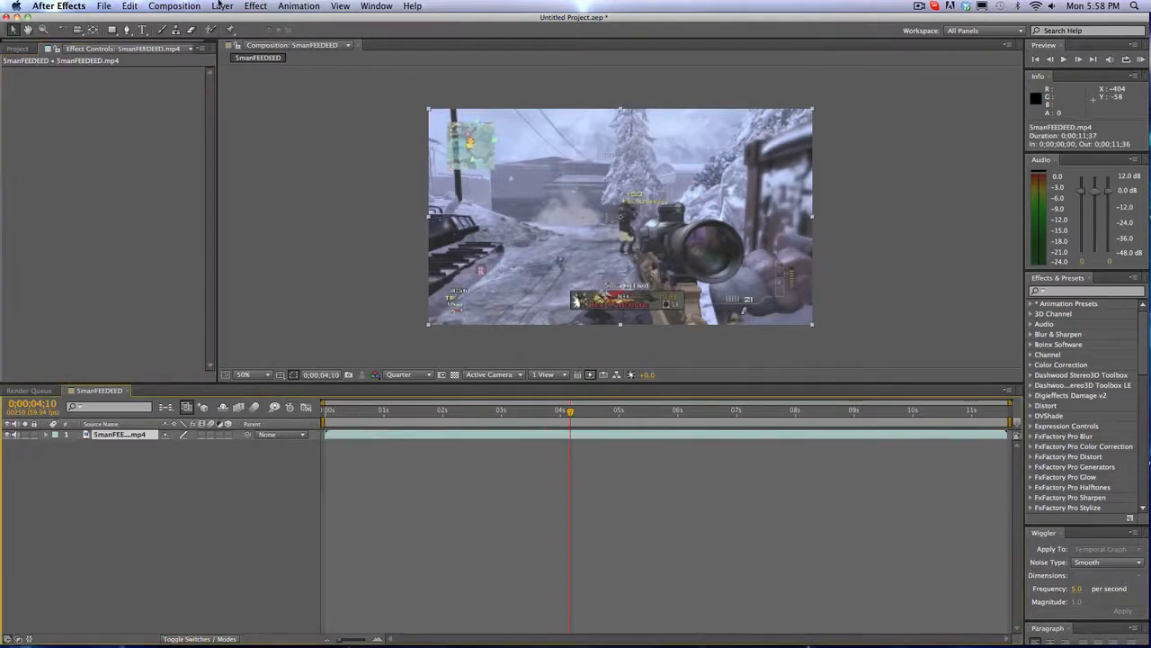
Add Adjustment Layer 3 above the clip via Layer > New > Adjustment Layer
{"action": "left_click", "coordinate": [223, 7]}
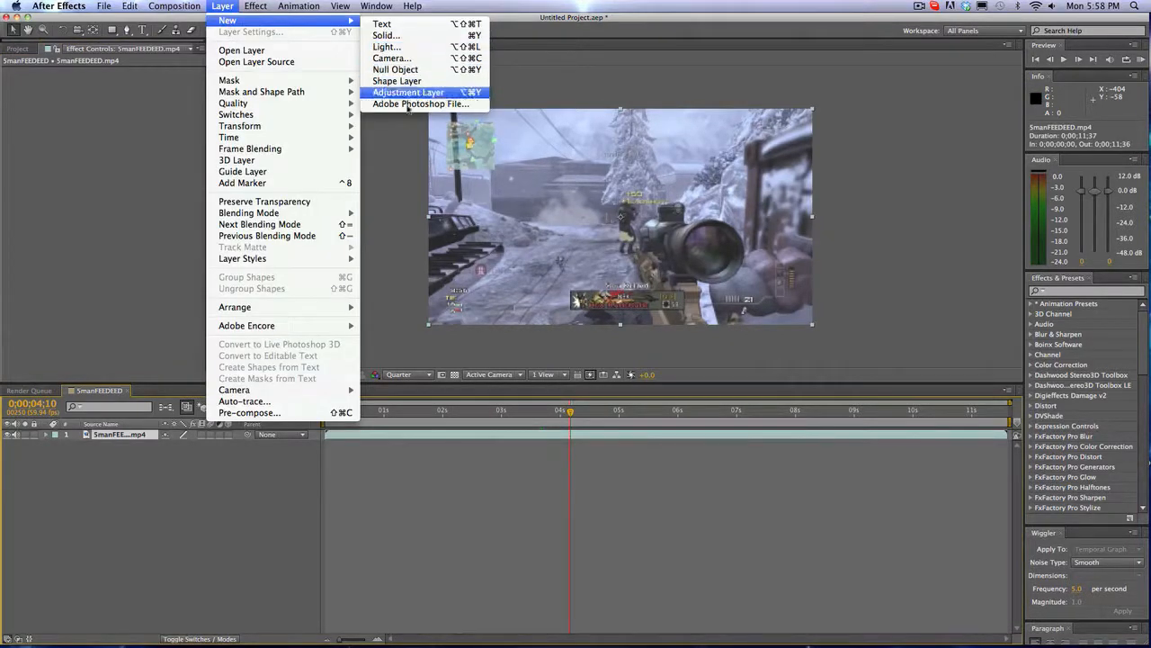
{"action": "left_click", "coordinate": [409, 92]}
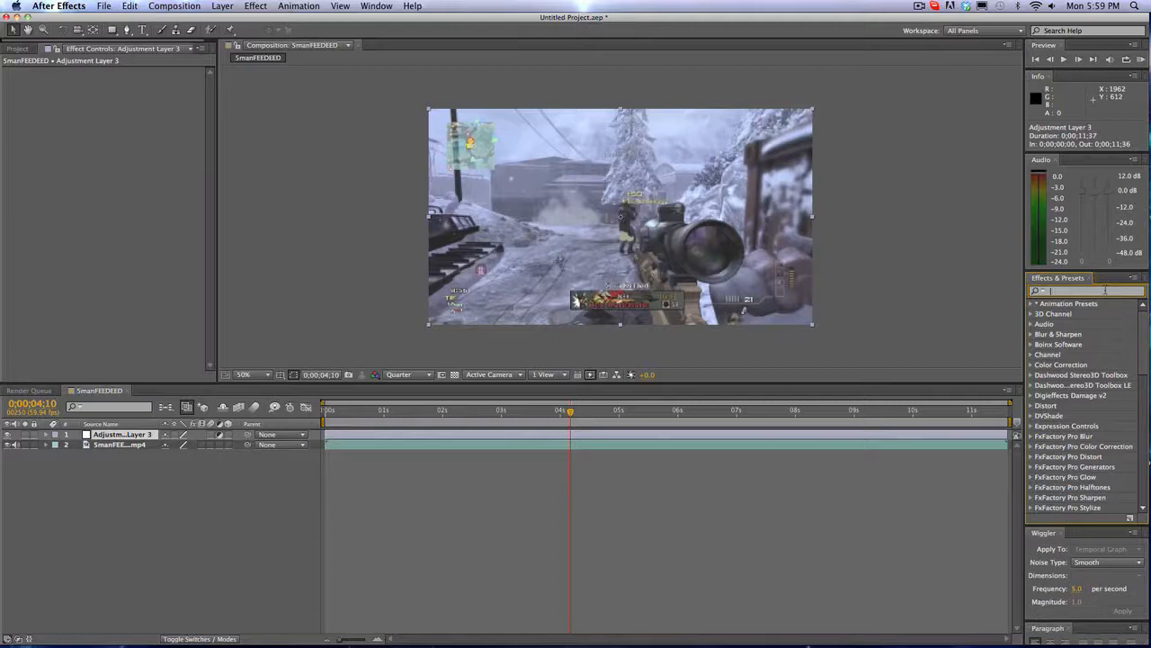
Apply Curves to the adjustment layer and bend the RGB curve into an S for contrast
{"action": "type", "text": "curves"}
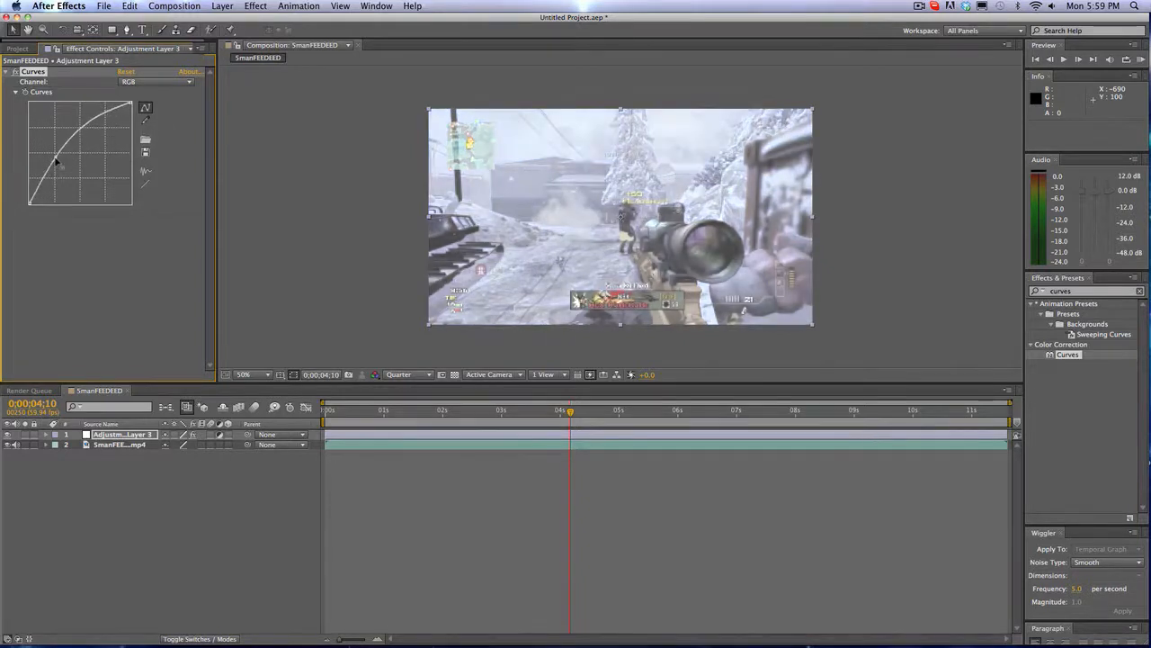
{"action": "left_click_drag", "start_coordinate": [56, 160], "coordinate": [61, 184]}
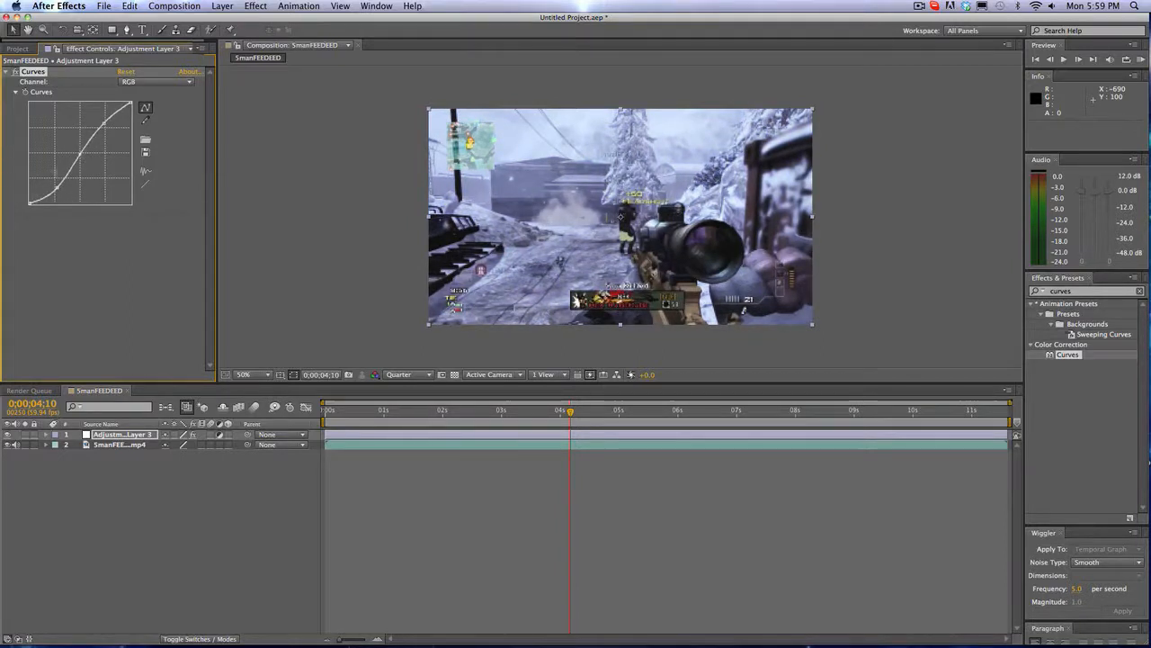
Raise the Red channel curve, then move through the Green and Blue channel curves
{"action": "left_click", "coordinate": [155, 81]}
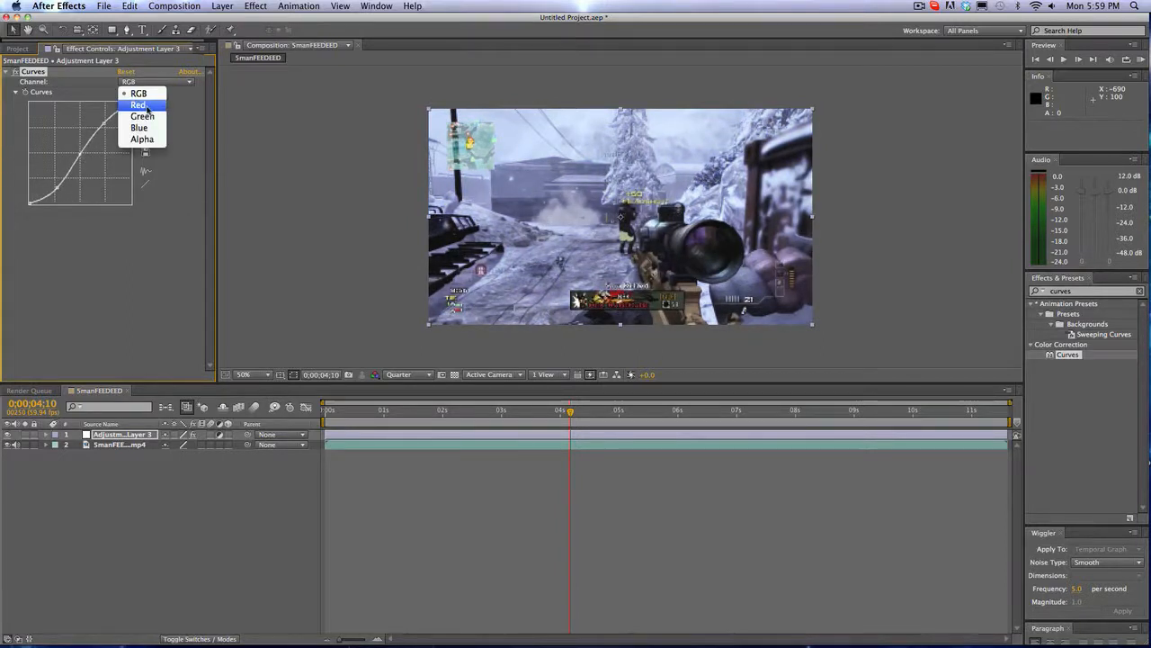
{"action": "left_click", "coordinate": [138, 104]}
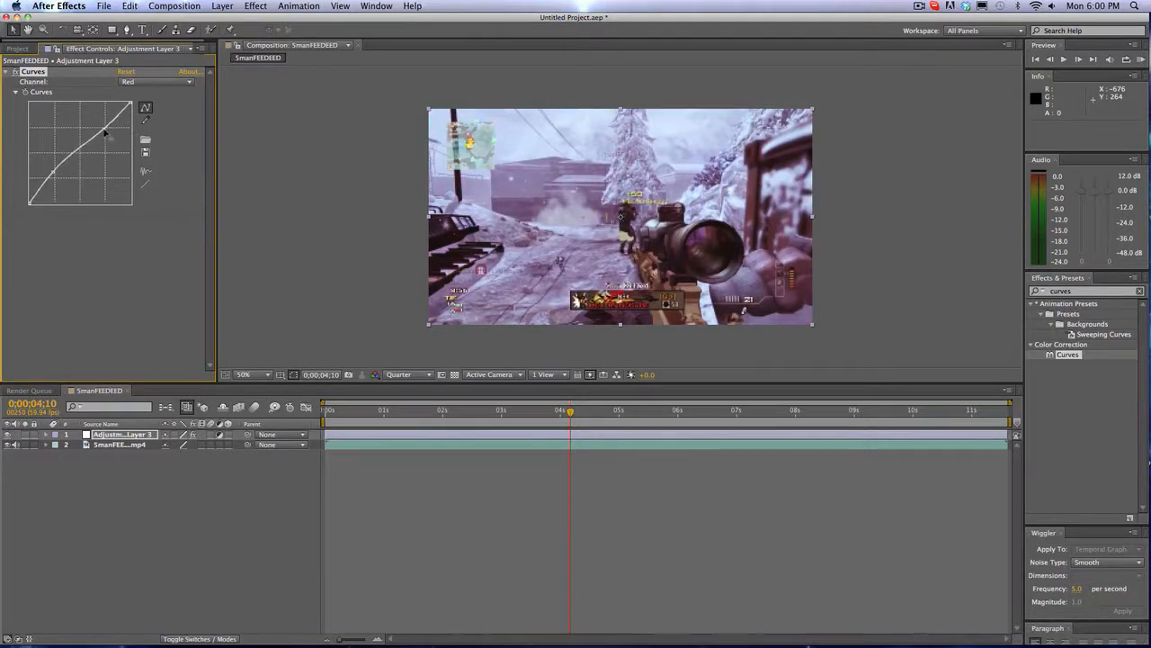
{"action": "left_click_drag", "start_coordinate": [108, 129], "coordinate": [54, 176]}
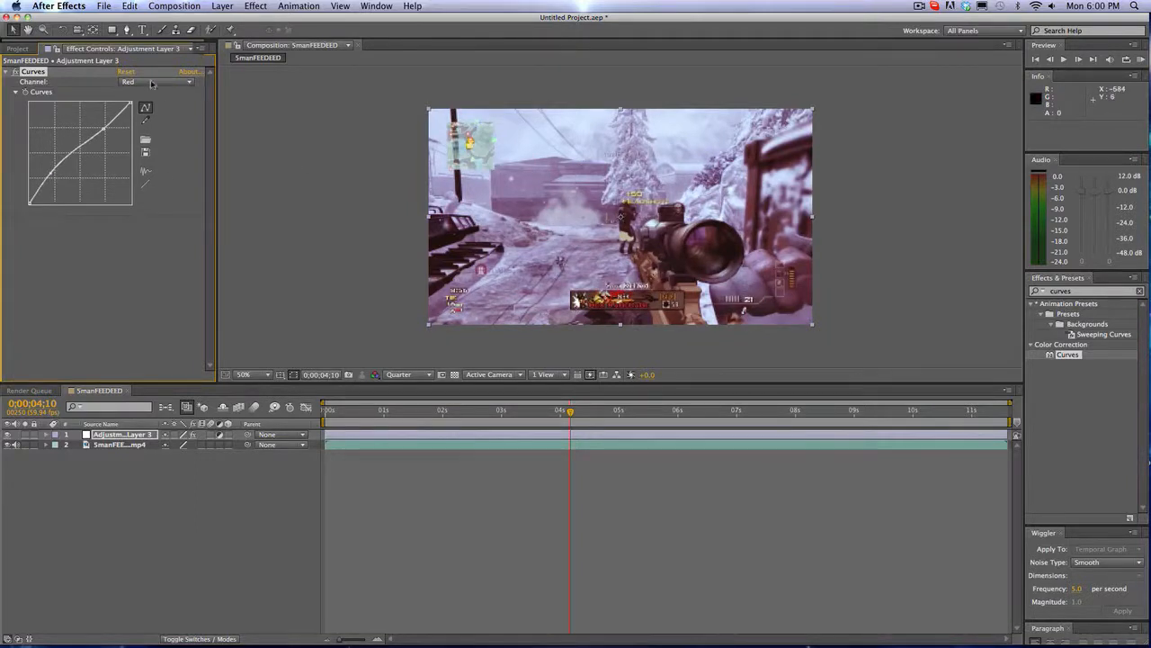
{"action": "mouse_move", "coordinate": [252, 111]}
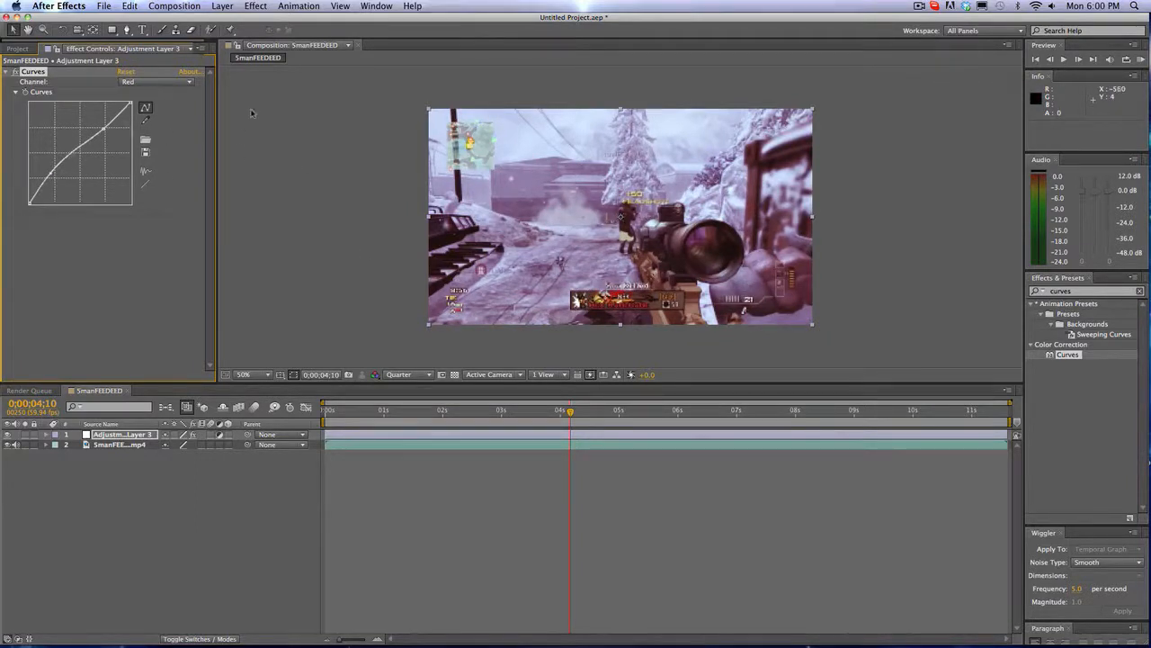
{"action": "left_click", "coordinate": [155, 83]}
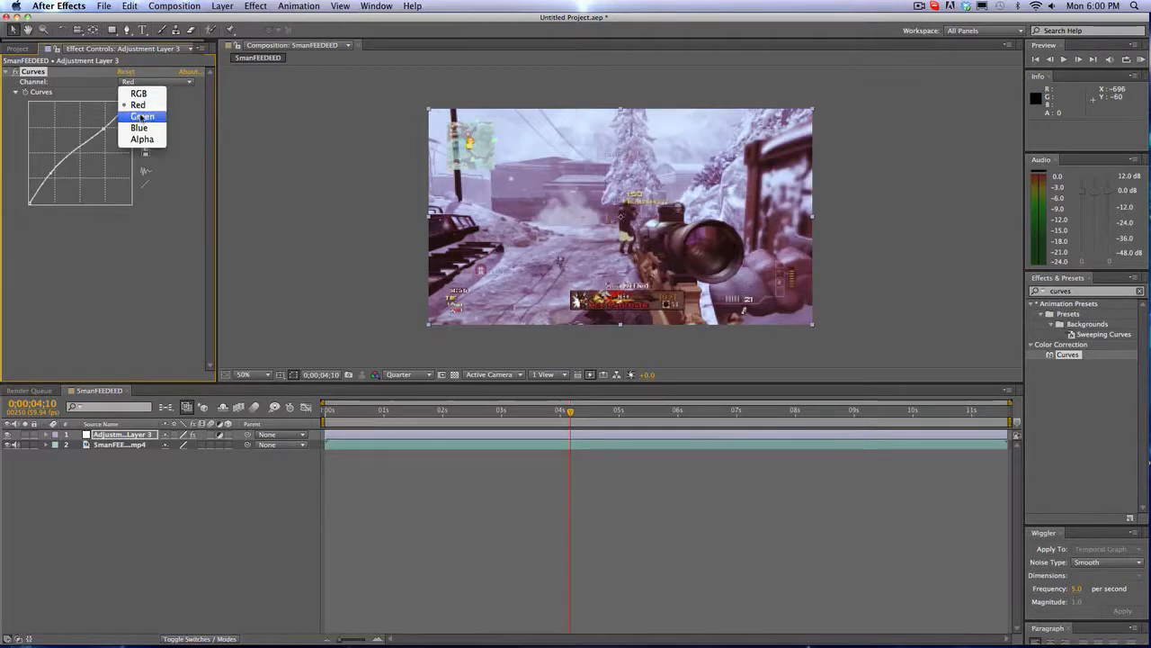
{"action": "left_click", "coordinate": [140, 115]}
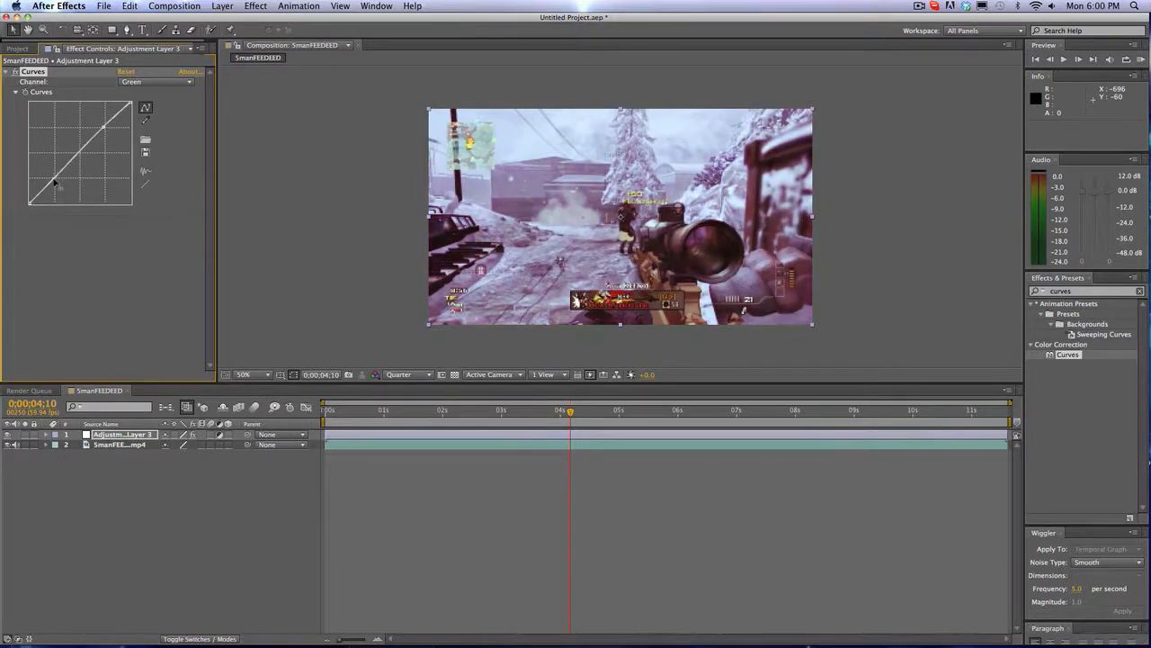
{"action": "left_click", "coordinate": [154, 81]}
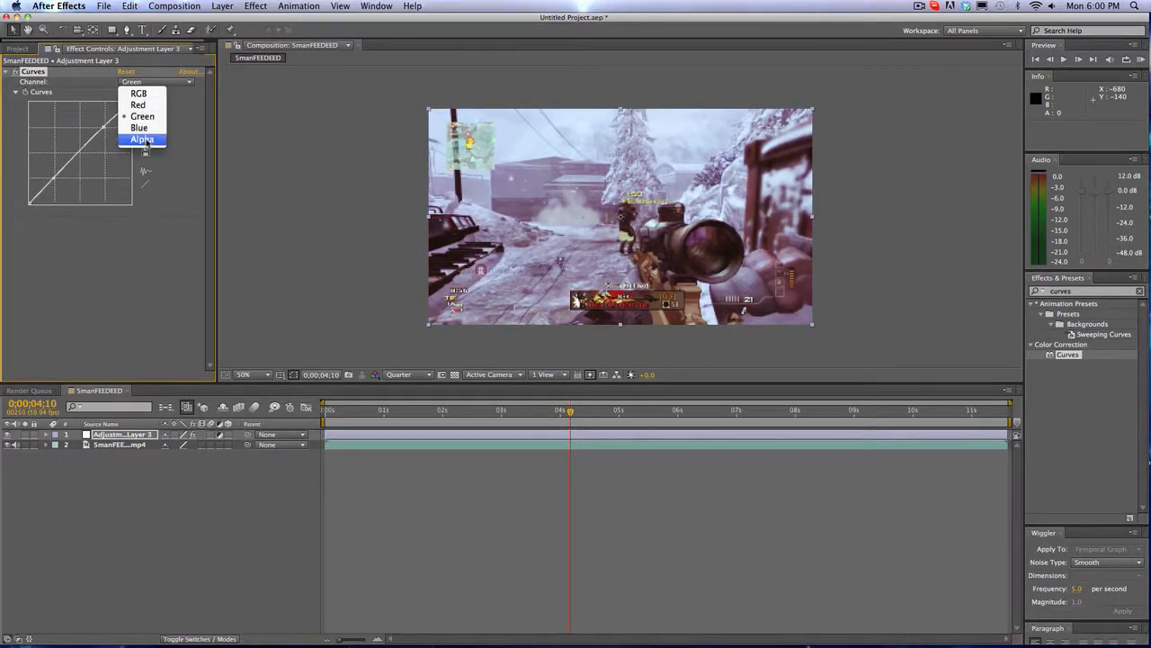
{"action": "mouse_move", "coordinate": [140, 126]}
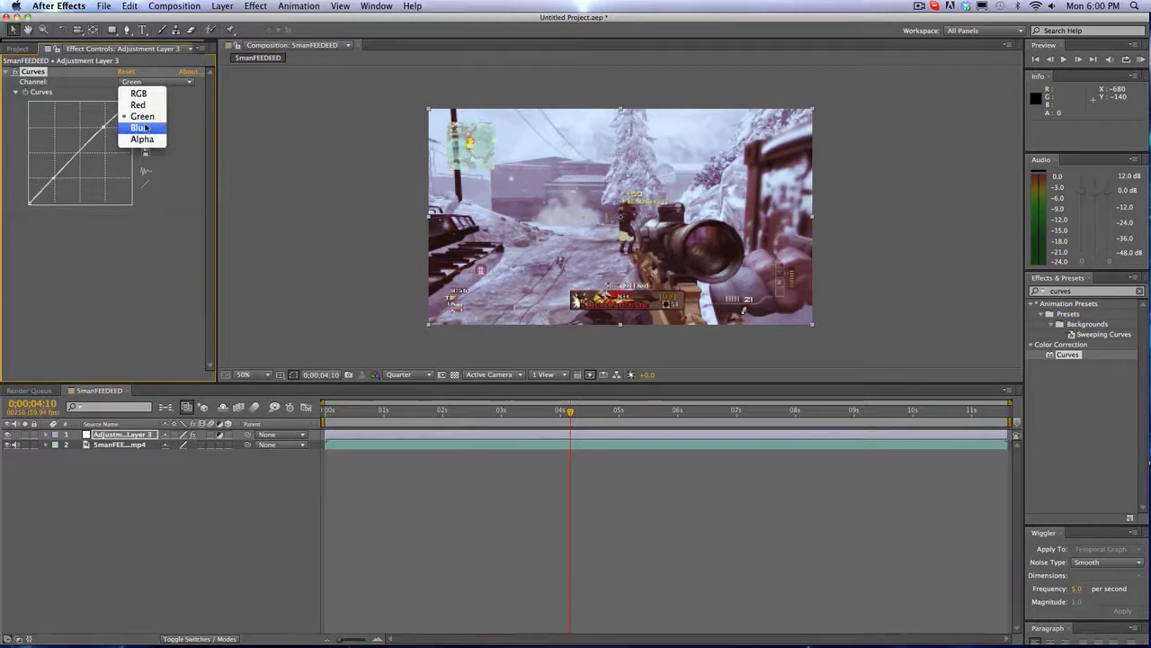
{"action": "left_click", "coordinate": [140, 126]}
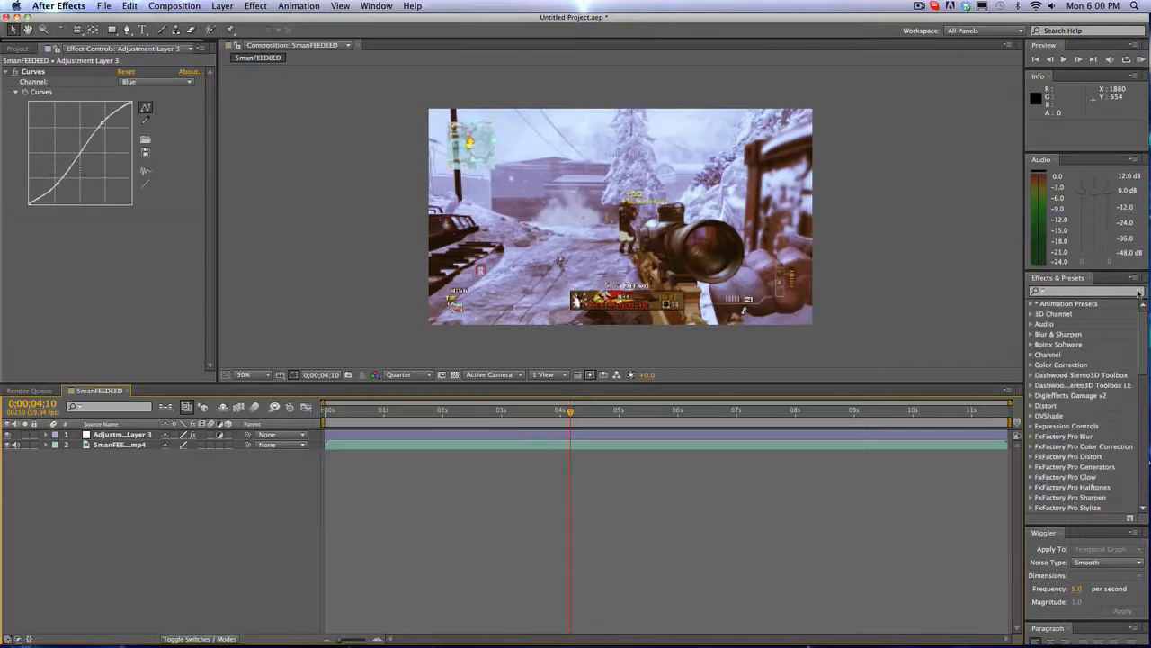
Search 'level' in Effects & Presets for the new Adjustment Layer 4
{"action": "type", "text": "level"}
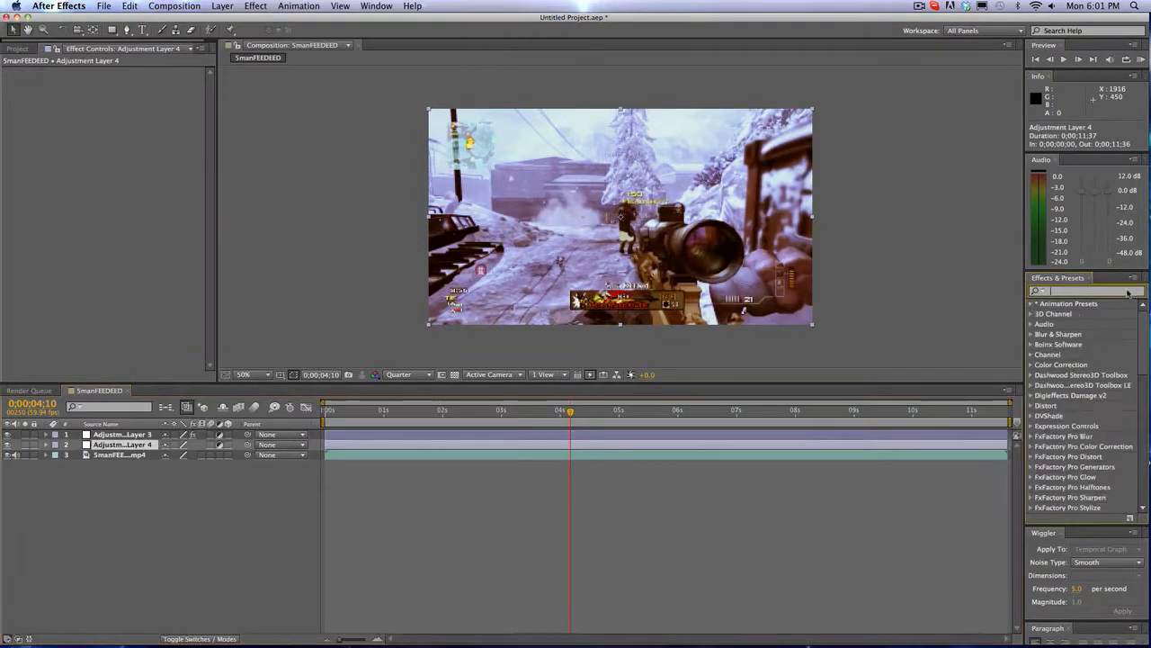
Search 'glow' and apply the Glow effect to Adjustment Layer 4
{"action": "type", "text": "glow"}
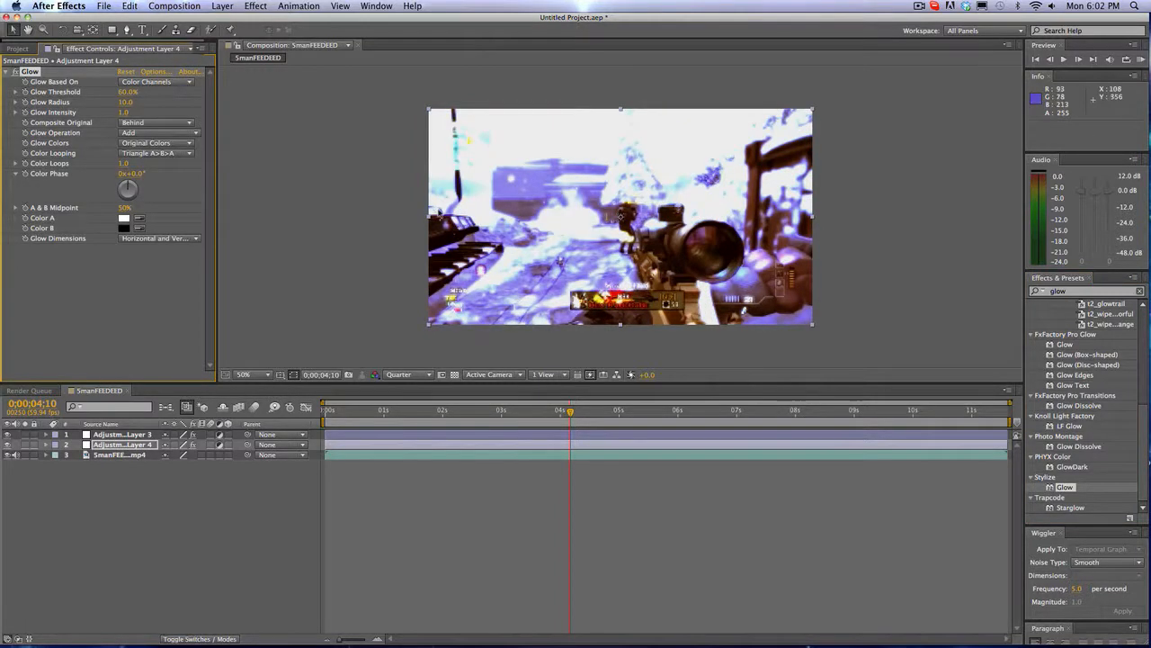
{"action": "mouse_move", "coordinate": [153, 154]}
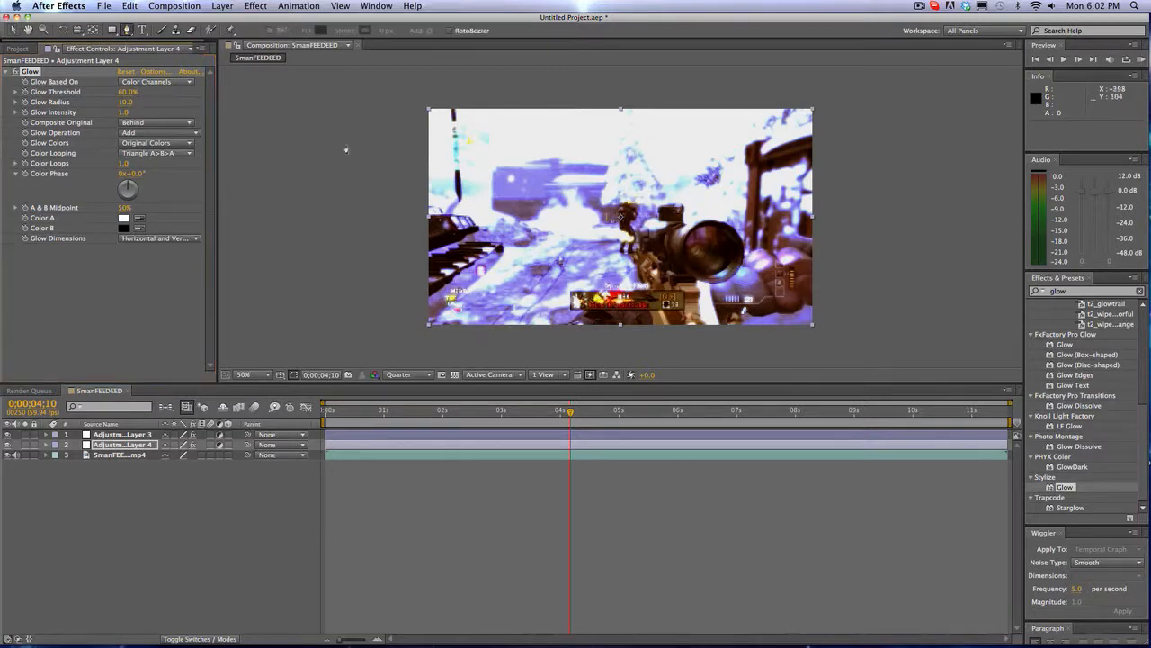
{"action": "mouse_move", "coordinate": [387, 216]}
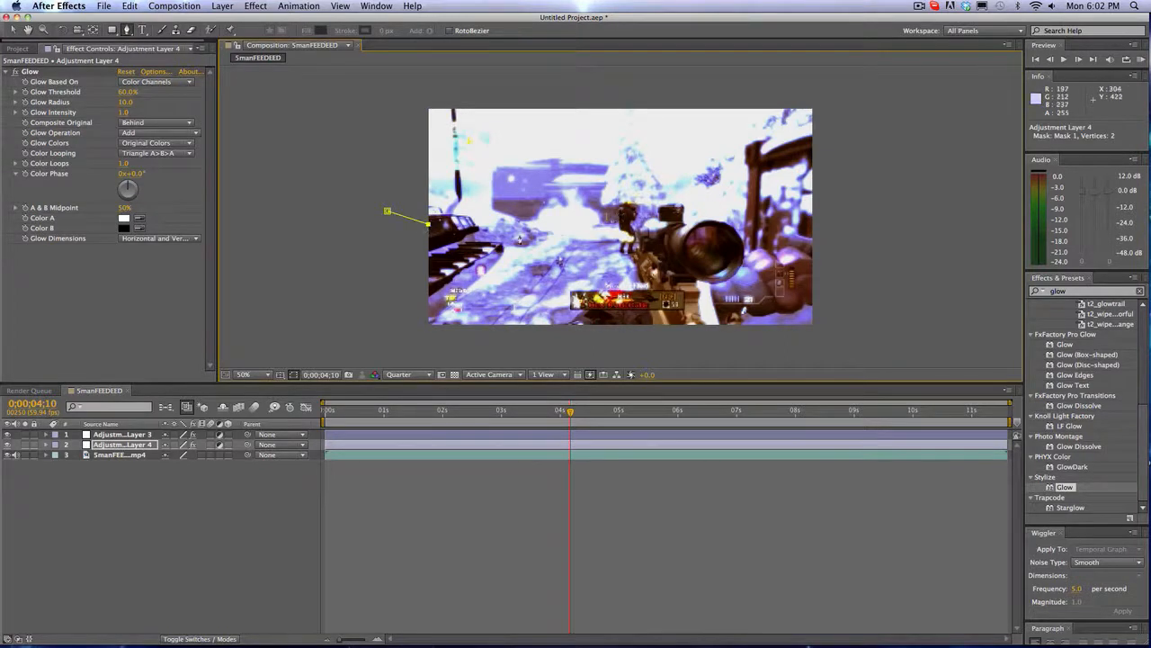
Draw a Pen-tool mask across the upper part of the frame on Adjustment Layer 4
{"action": "left_click", "coordinate": [648, 234]}
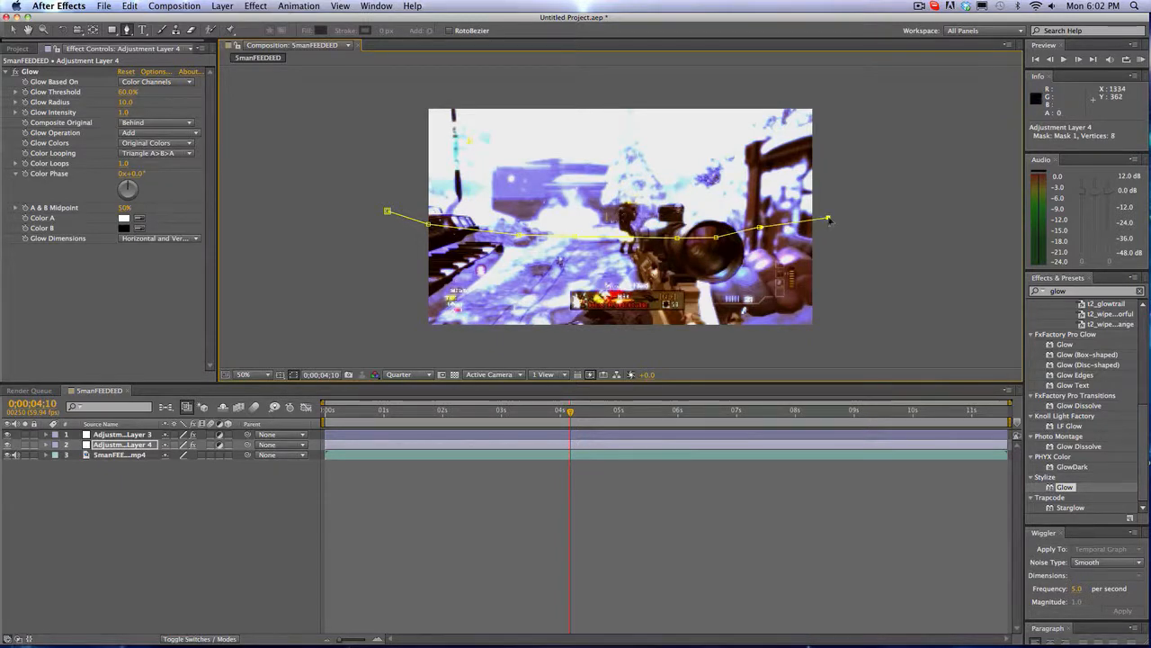
{"action": "left_click_drag", "start_coordinate": [827, 220], "coordinate": [821, 225]}
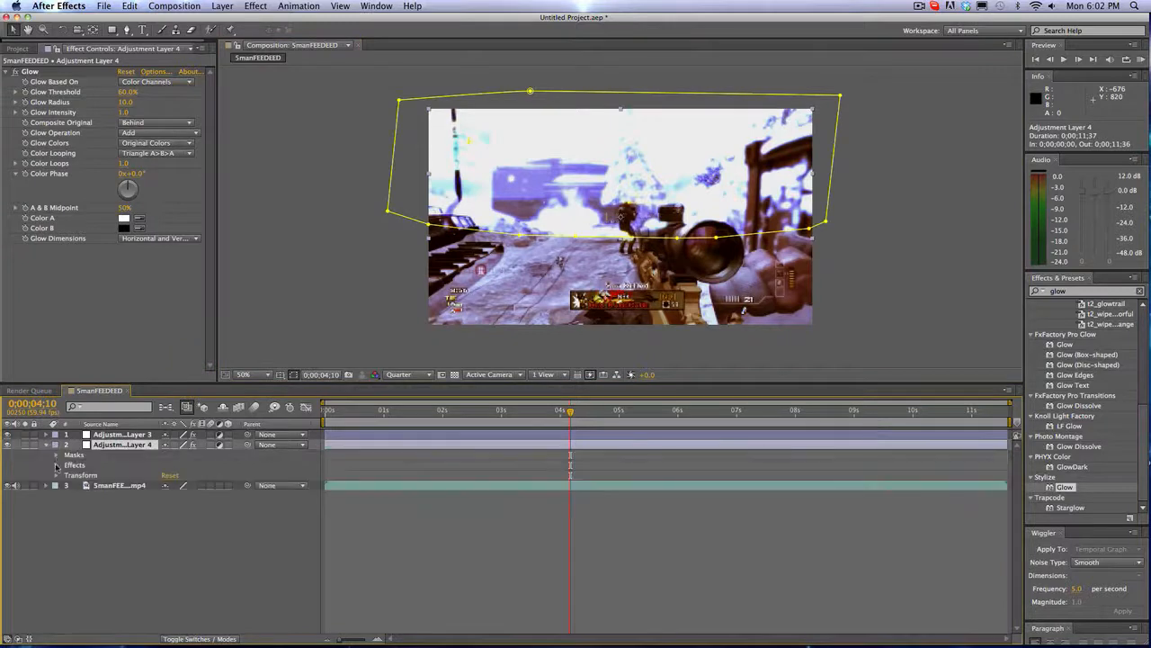
Reveal the mask settings and lower the glow so the snowy scene shows through
{"action": "left_click", "coordinate": [58, 465]}
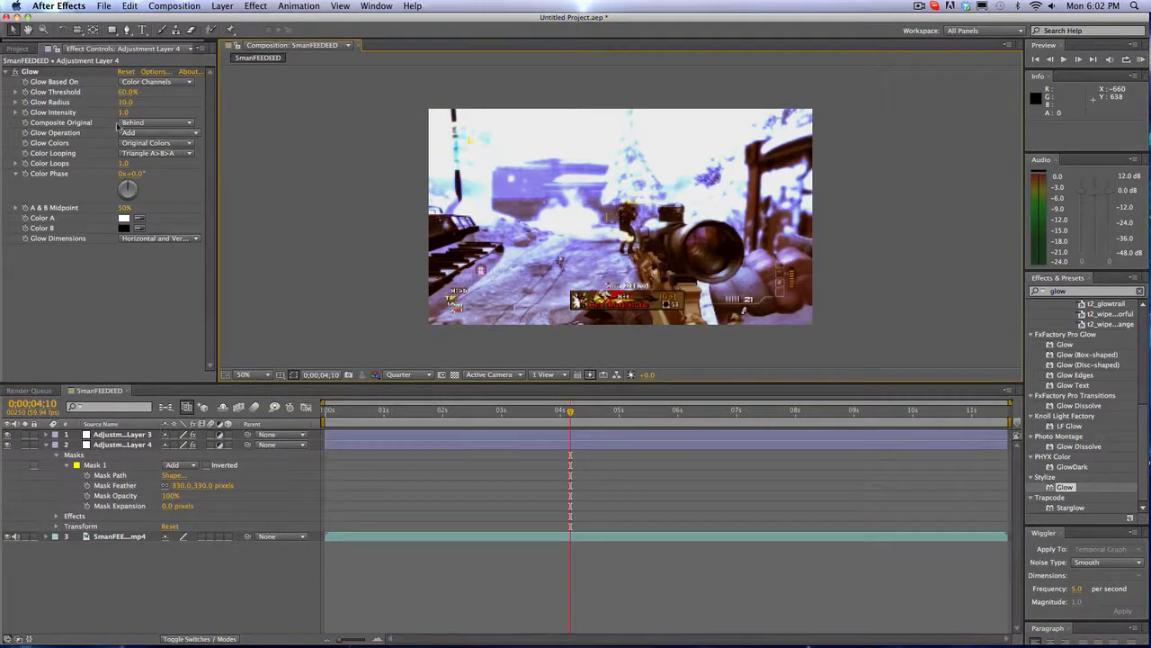
{"action": "left_click", "coordinate": [123, 444]}
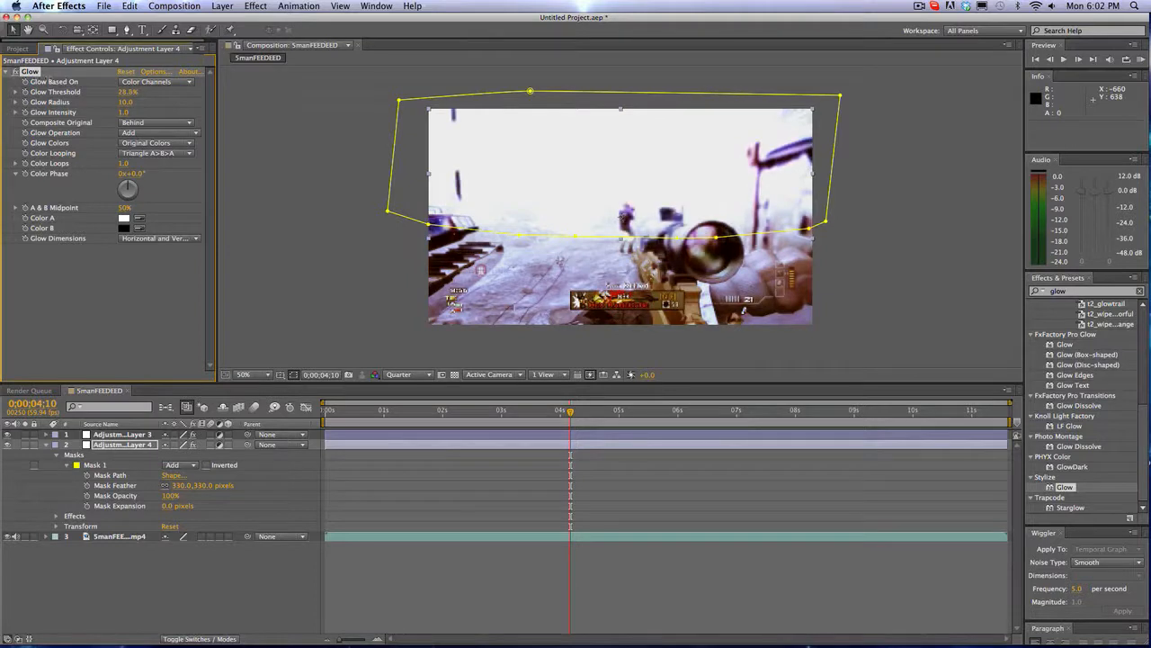
{"action": "left_click_drag", "start_coordinate": [130, 92], "coordinate": [137, 92]}
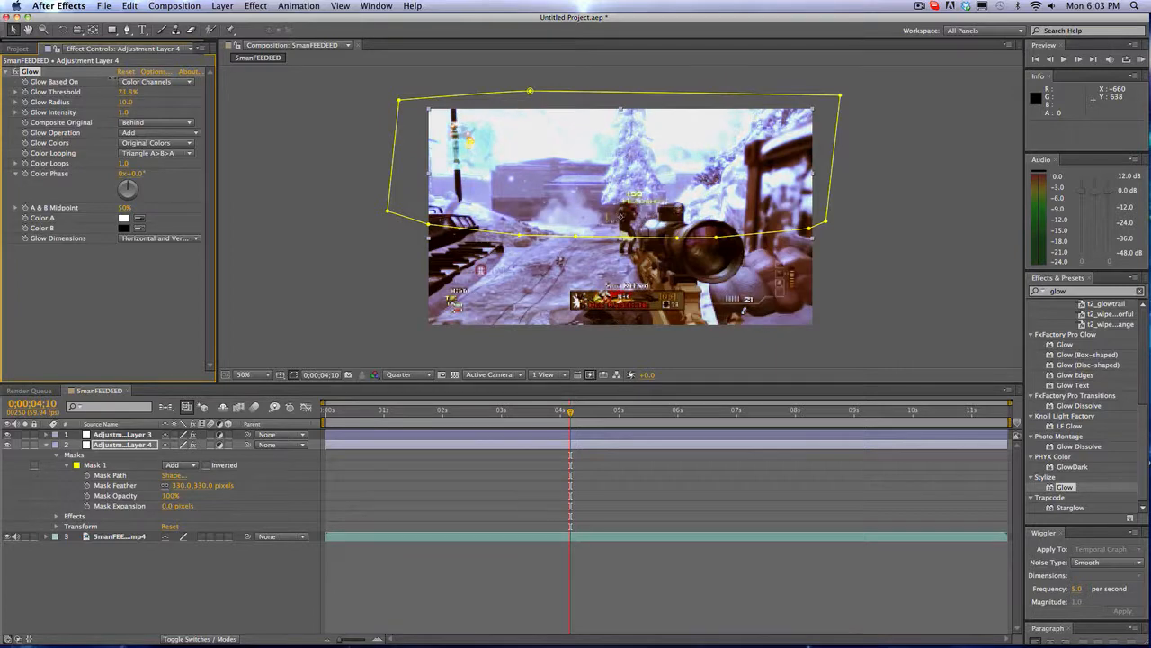
Raise Glow Intensity for a brighter bluish cast and reach the Glow Operation choices
{"action": "left_click_drag", "start_coordinate": [126, 91], "coordinate": [119, 91]}
{"action": "type", "text": "20"}
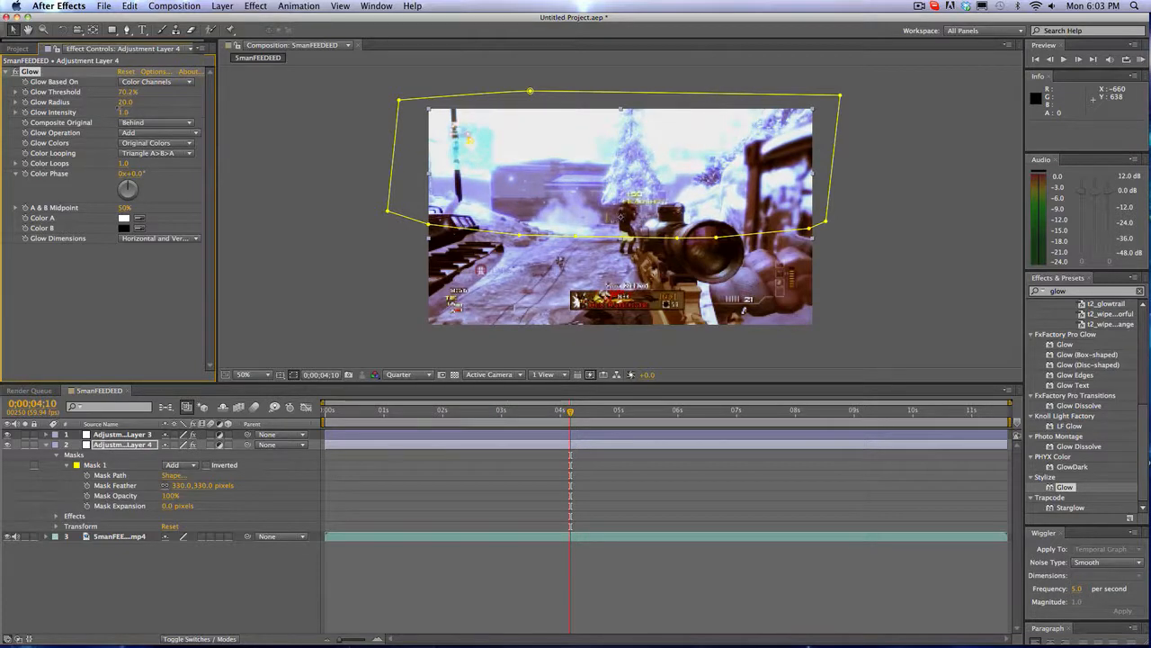
{"action": "left_click", "coordinate": [124, 112]}
{"action": "type", "text": "0.7"}
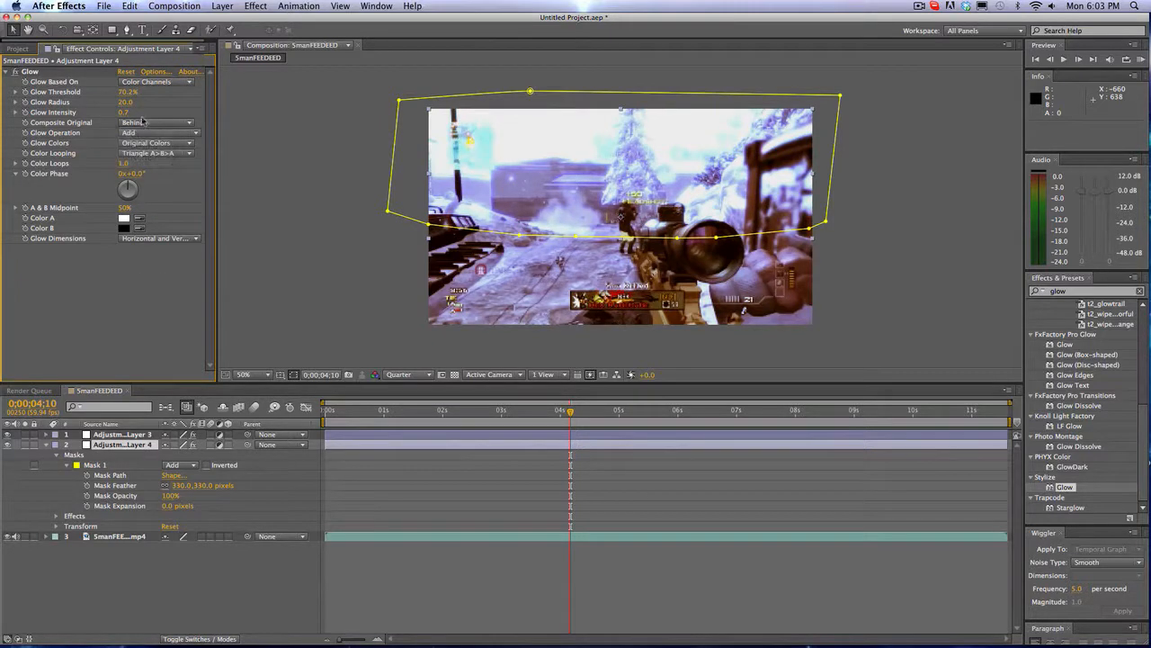
{"action": "left_click", "coordinate": [158, 133]}
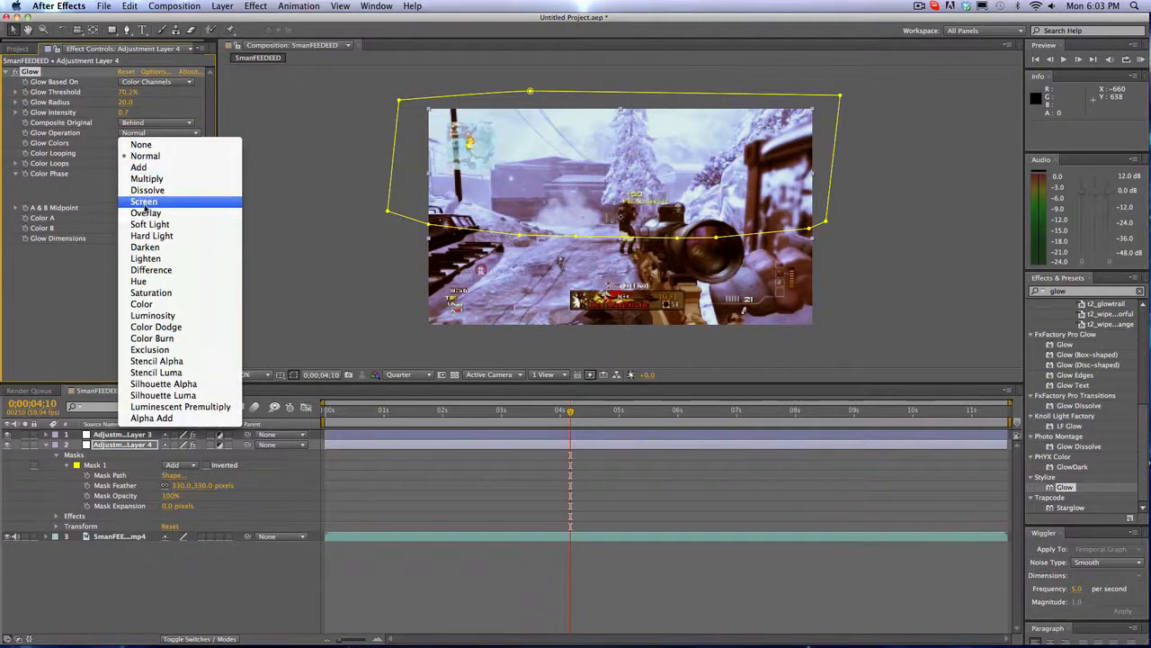
Set Glow Operation to Screen, try A & B Colors and Arbitrary Map, keep Original Colors
{"action": "left_click", "coordinate": [144, 202]}
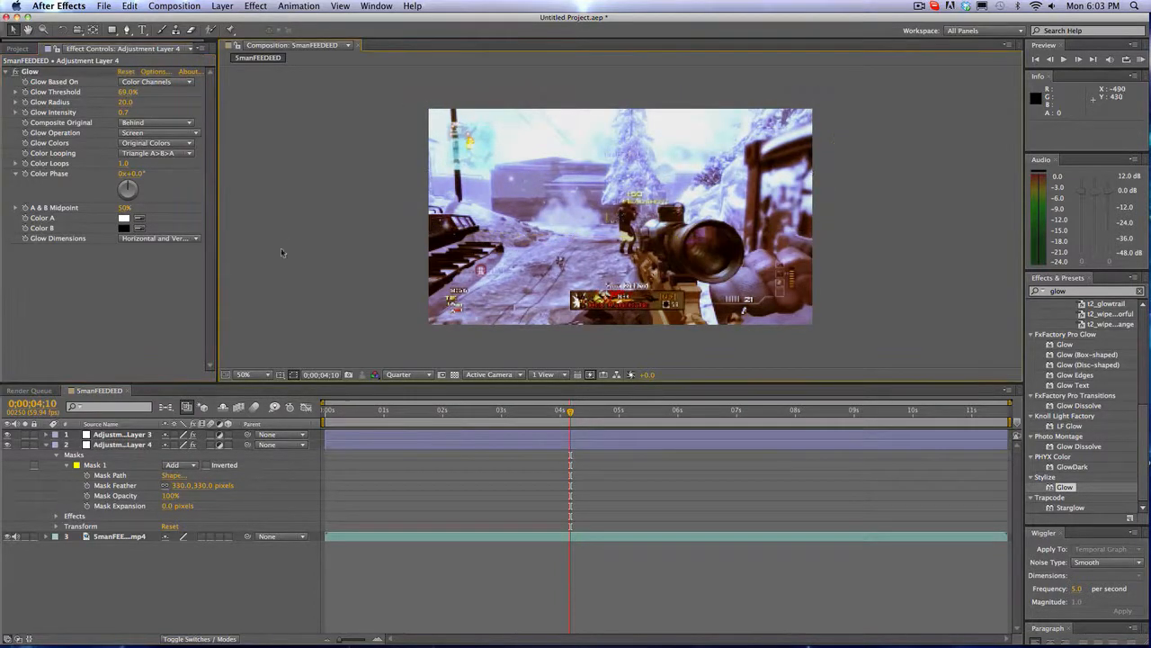
{"action": "mouse_move", "coordinate": [183, 328]}
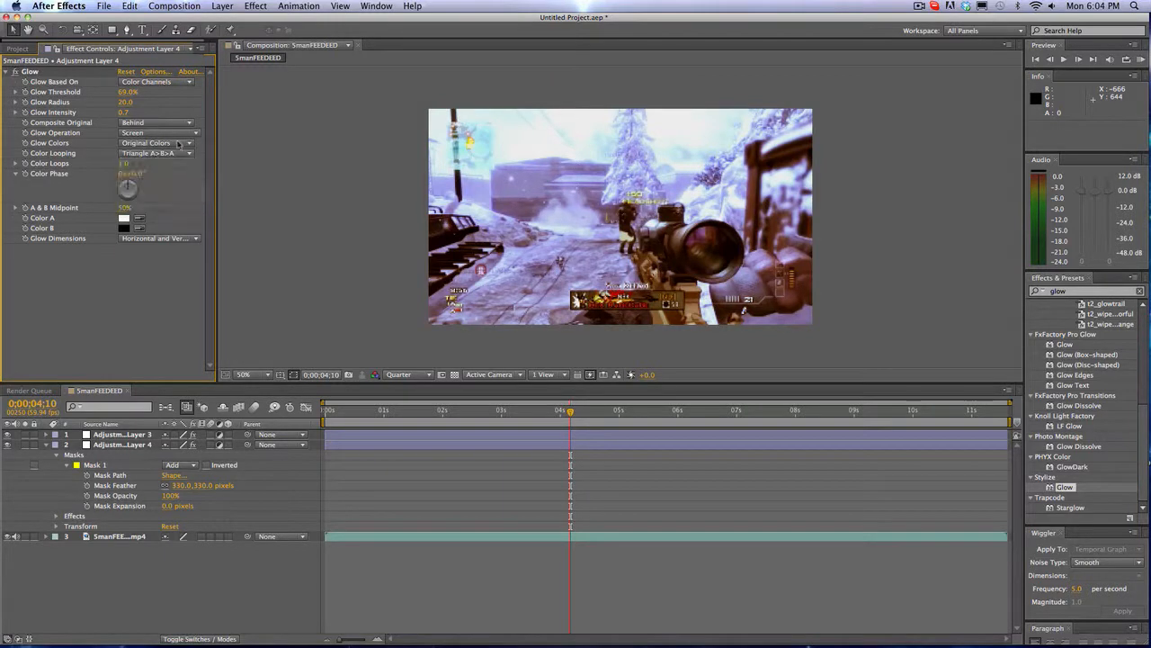
{"action": "left_click", "coordinate": [159, 142]}
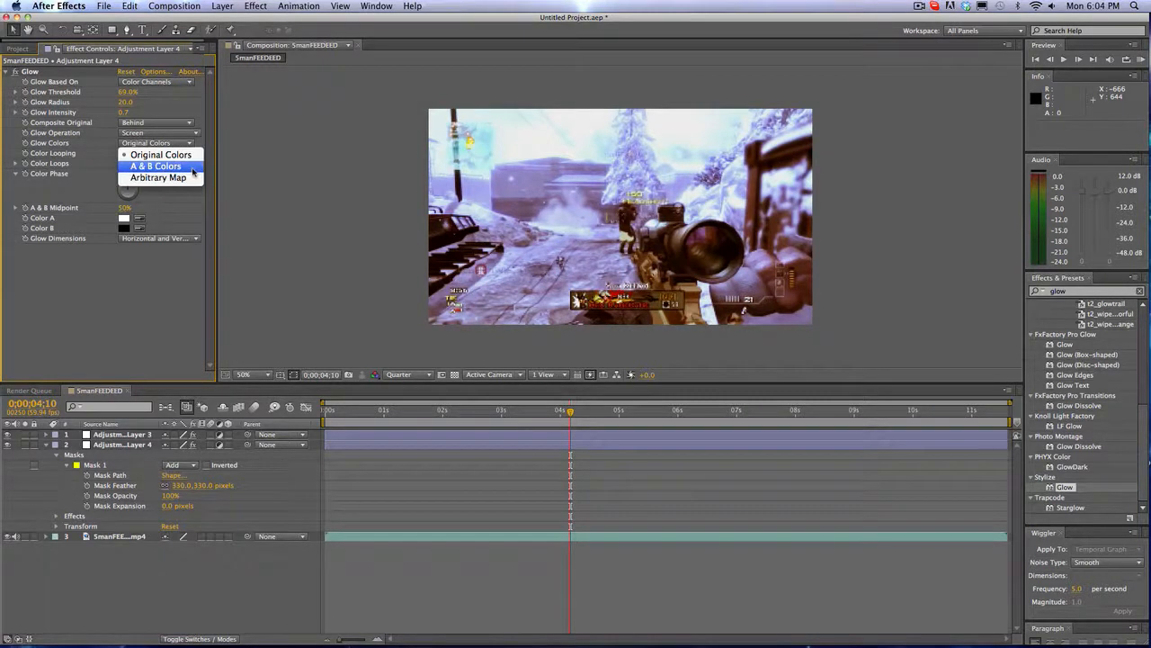
{"action": "left_click", "coordinate": [155, 165]}
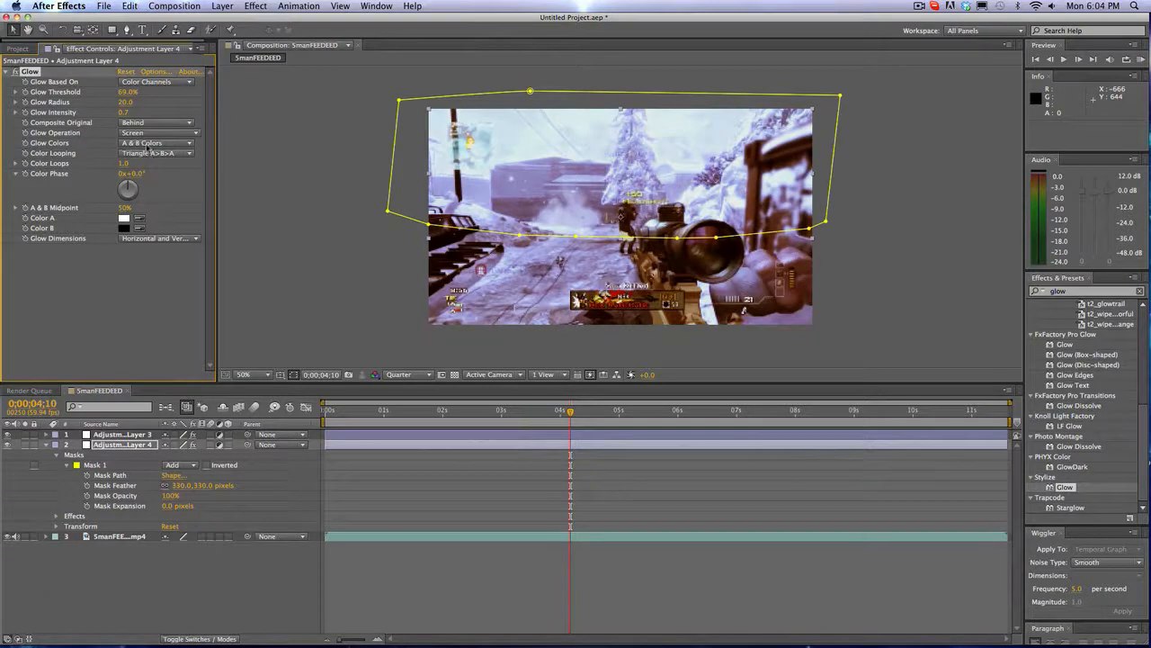
{"action": "left_click", "coordinate": [156, 144]}
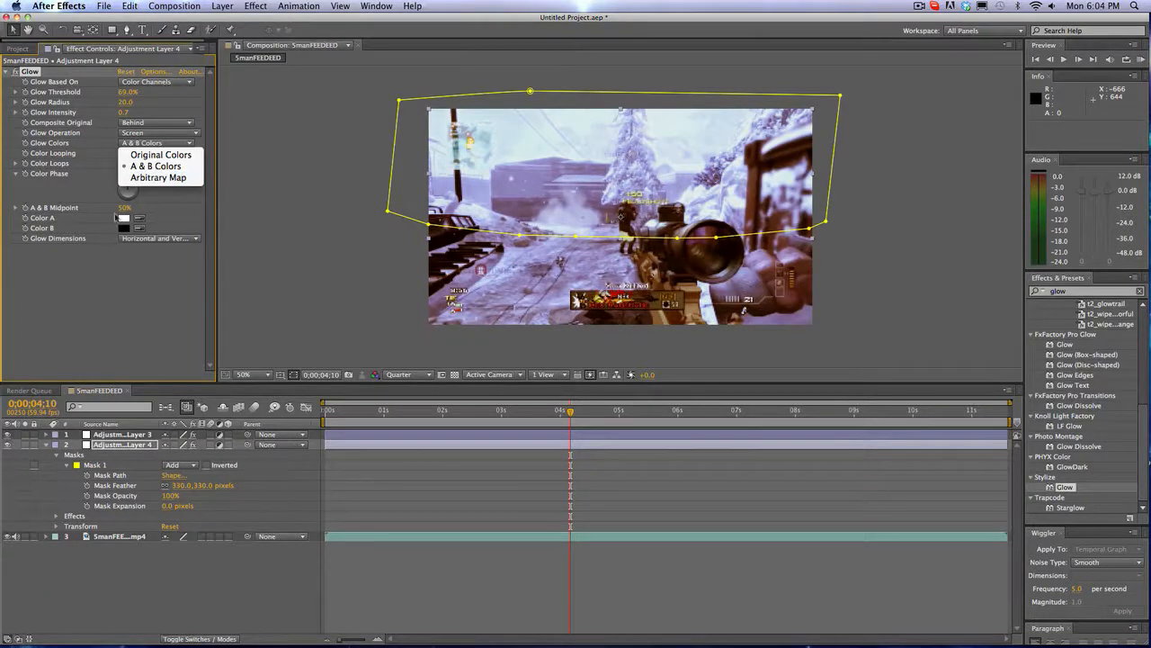
{"action": "left_click", "coordinate": [158, 178]}
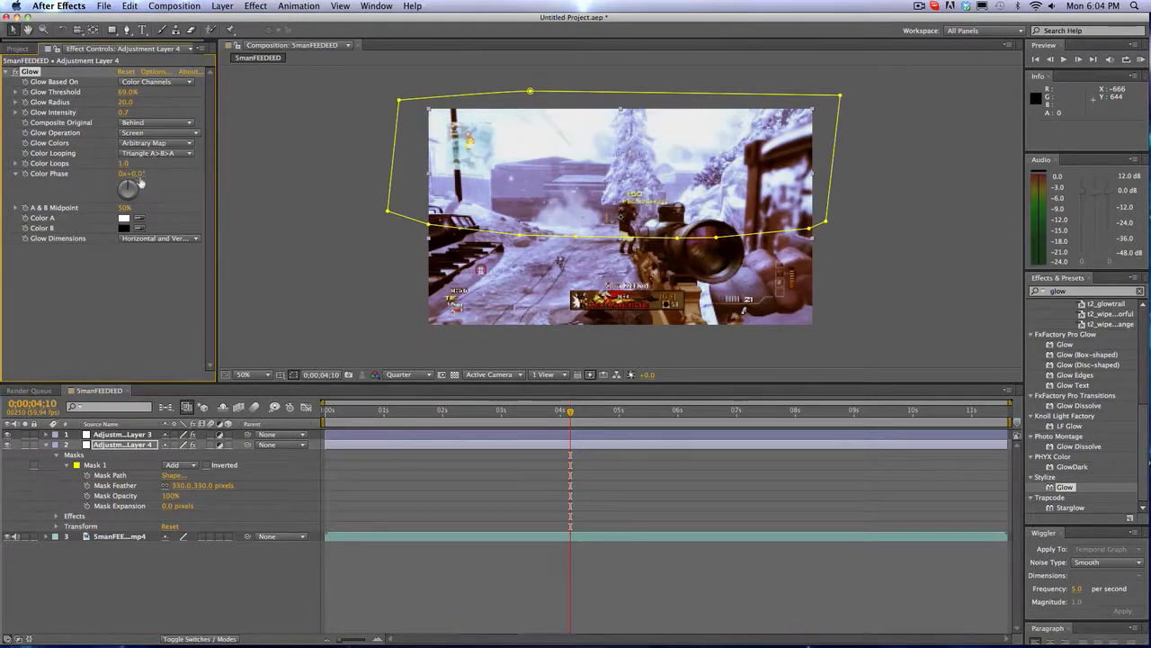
{"action": "left_click", "coordinate": [158, 143]}
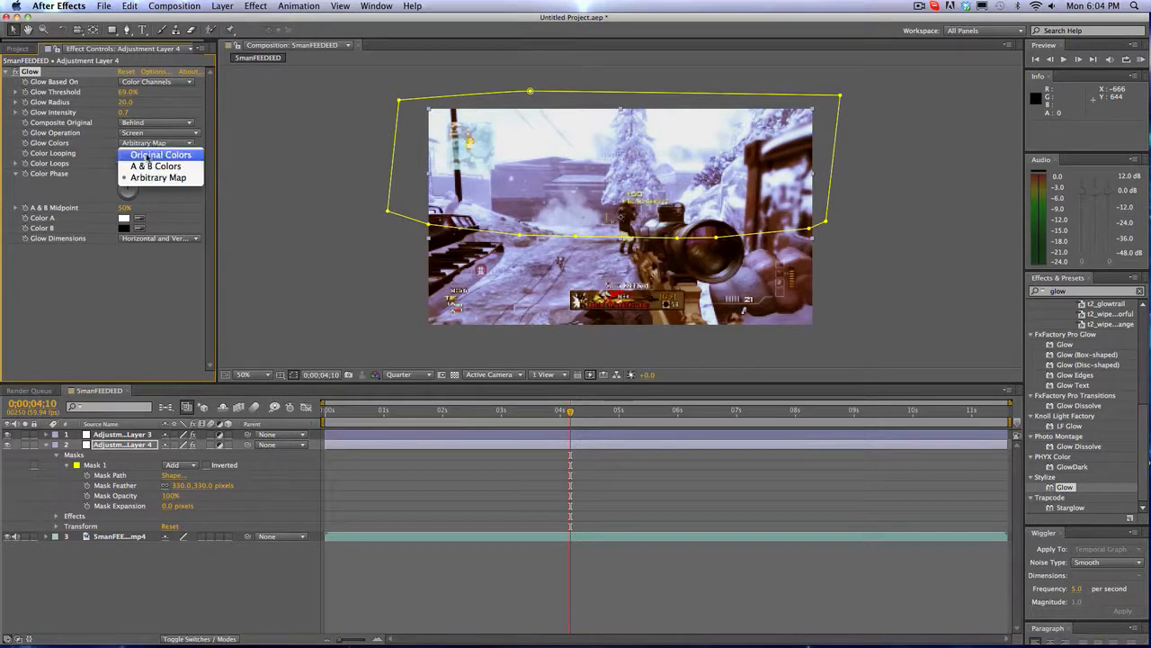
{"action": "left_click", "coordinate": [160, 155]}
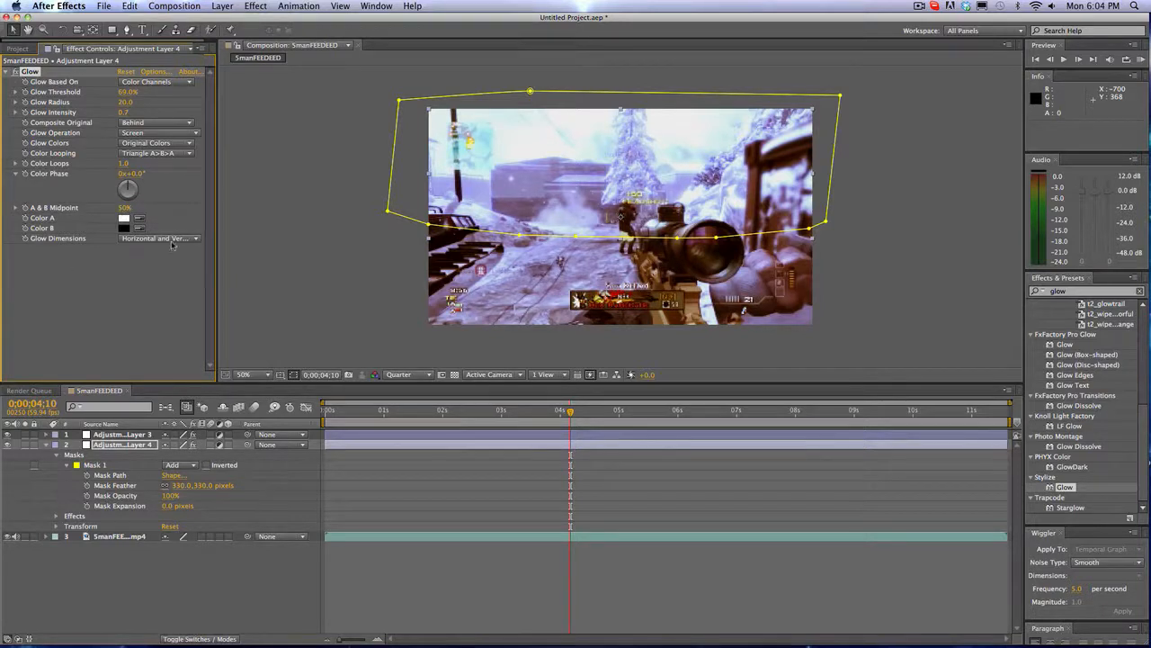
Test horizontal-only and vertical-only Glow Dimensions, then restore both directions
{"action": "left_click", "coordinate": [160, 238]}
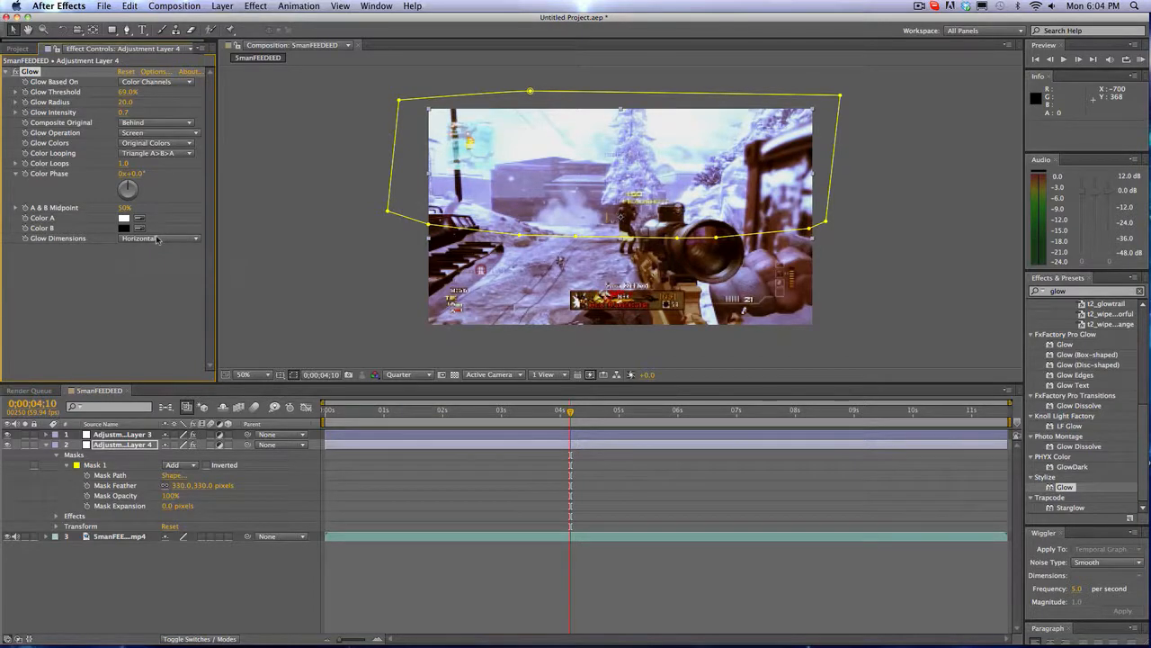
{"action": "left_click", "coordinate": [158, 237]}
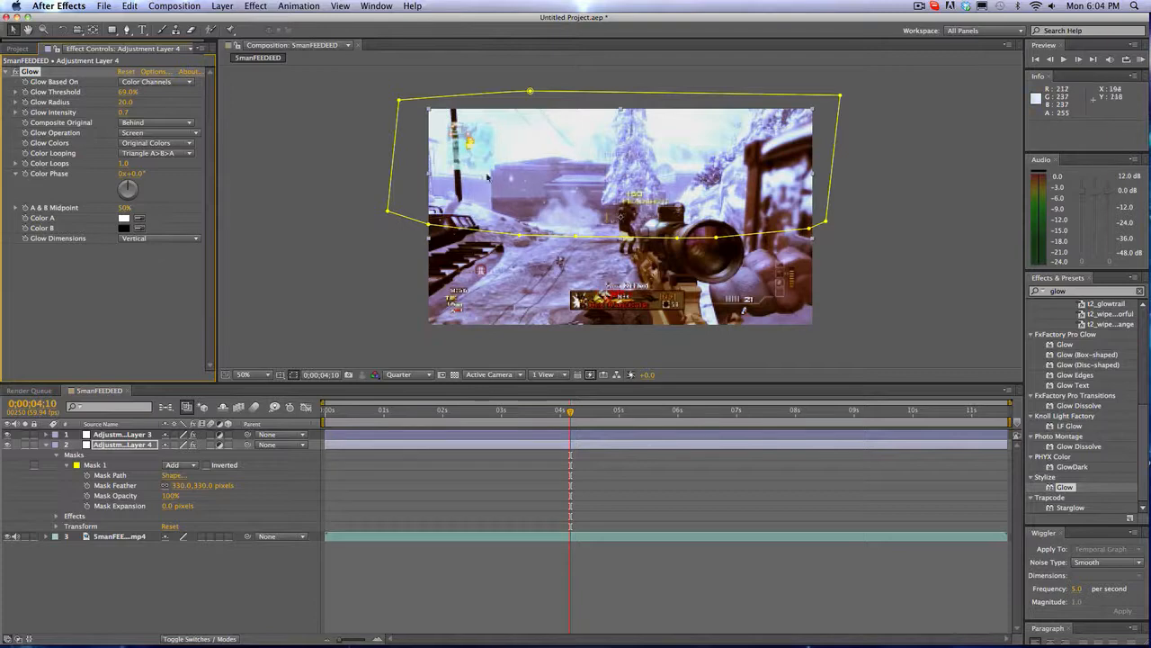
{"action": "mouse_move", "coordinate": [612, 284]}
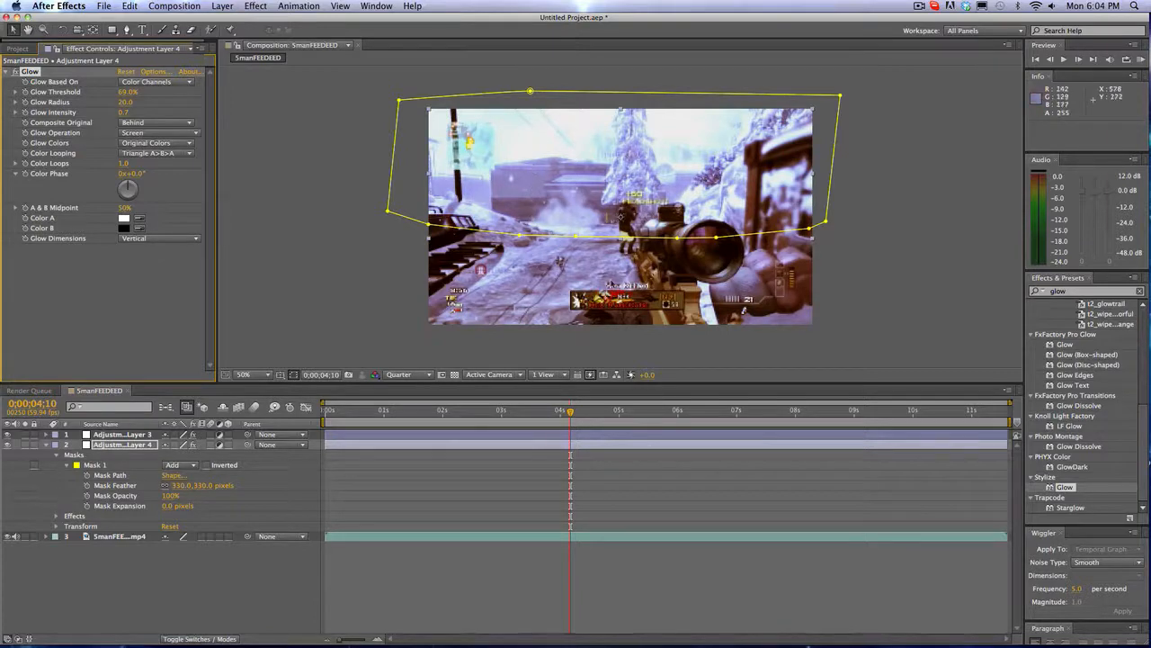
{"action": "left_click", "coordinate": [159, 237]}
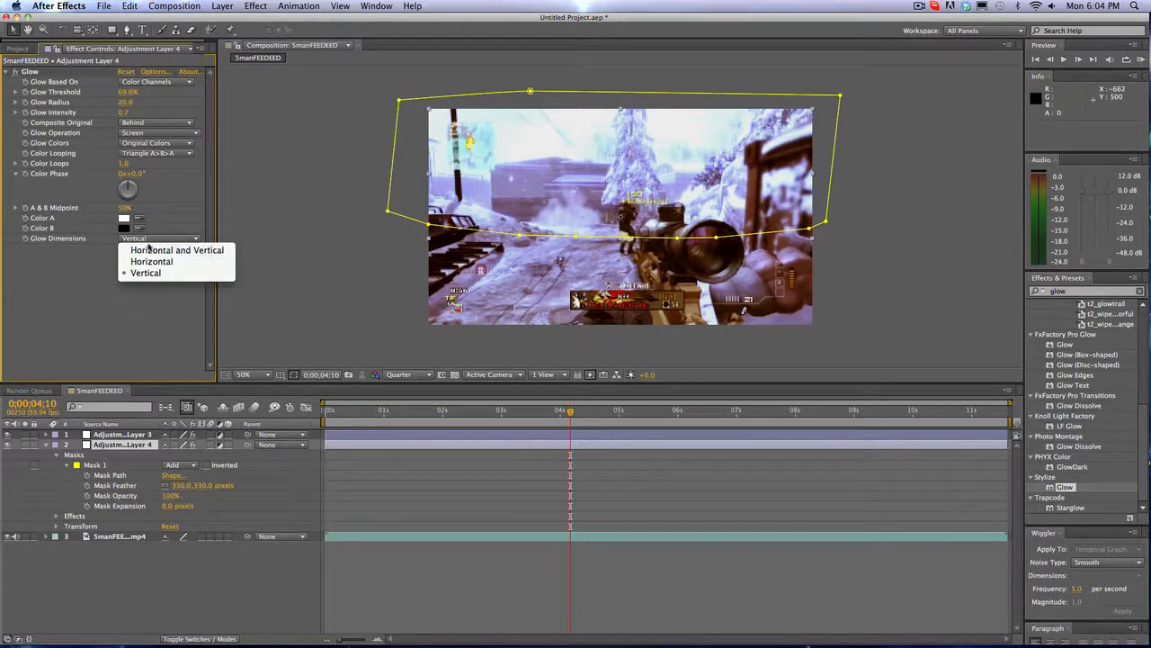
{"action": "left_click", "coordinate": [176, 250]}
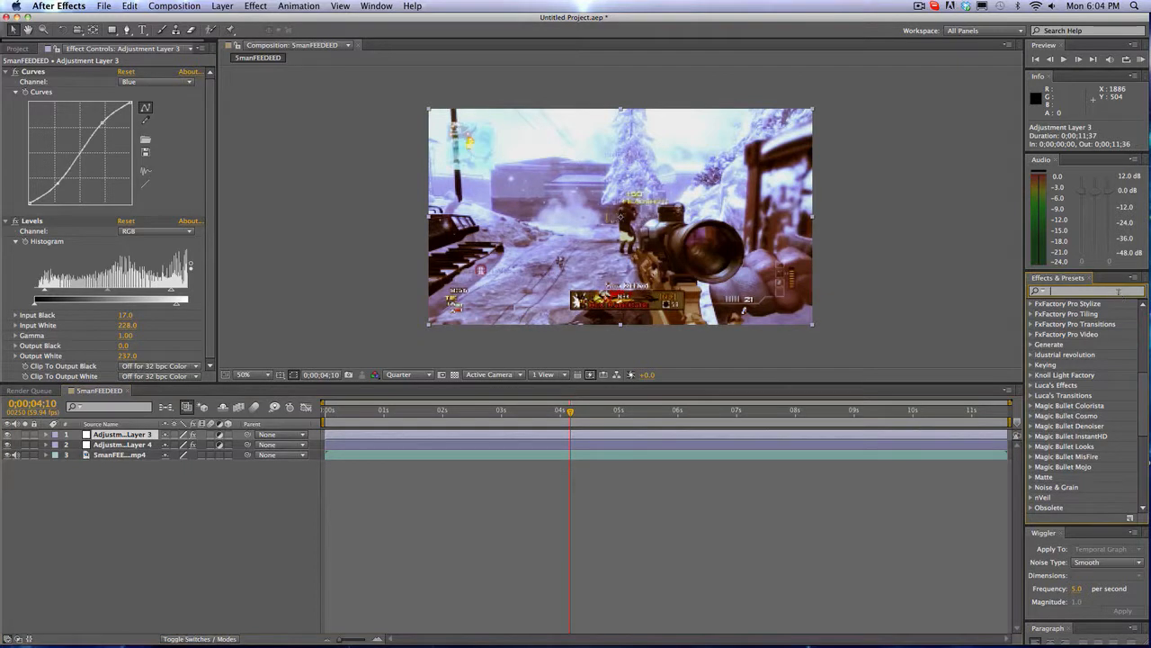
Find Gamma/Pedestal/Gain by searching 'gam' in Effects & Presets for the Curves/Levels adjustment layer
{"action": "type", "text": "gam"}
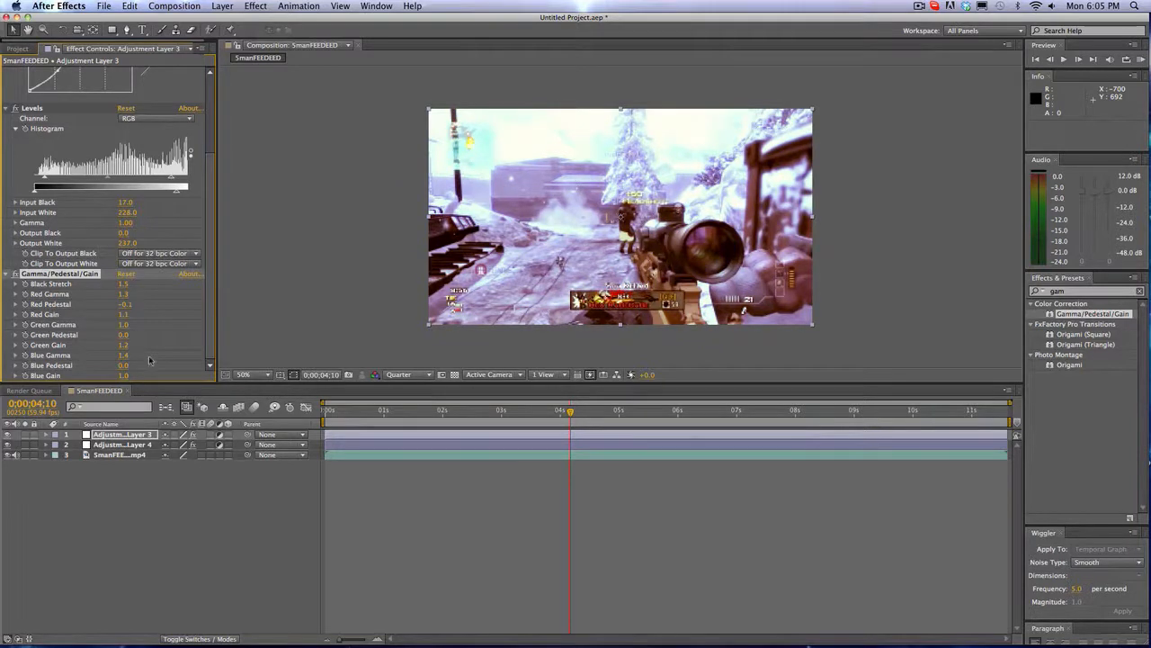
Switch the Curves channel and tweak Gamma/Pedestal/Gain for a warm pinkish-yellow, bleached-highlight cast
{"action": "left_click", "coordinate": [158, 82]}
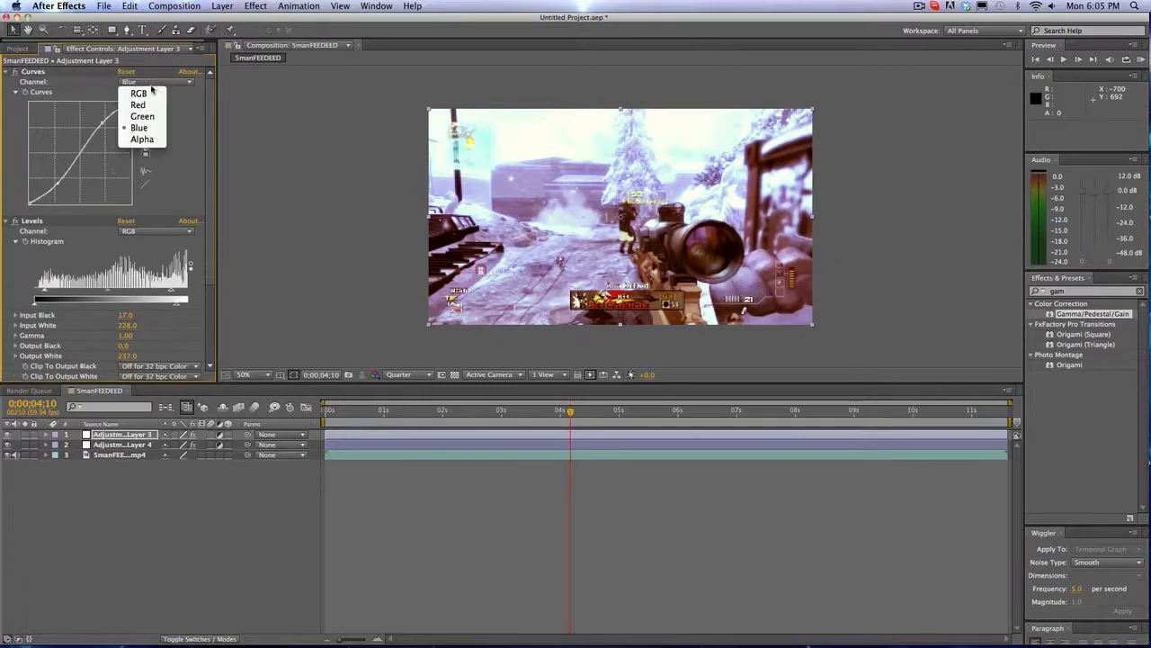
{"action": "left_click", "coordinate": [139, 105]}
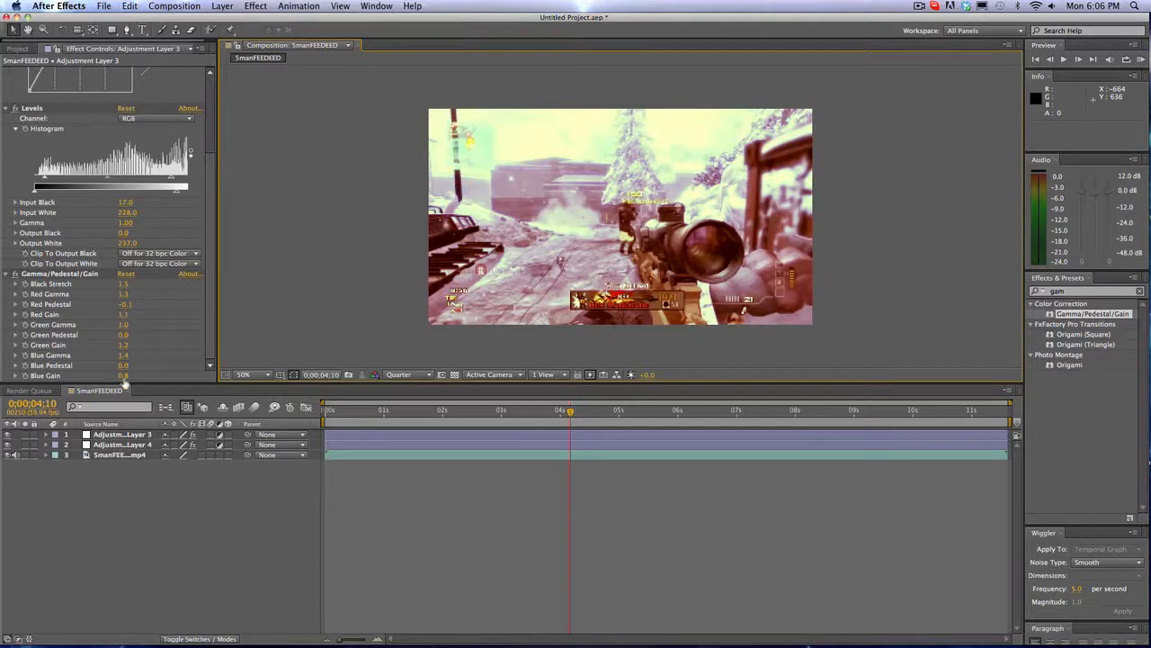
{"action": "left_click", "coordinate": [122, 434]}
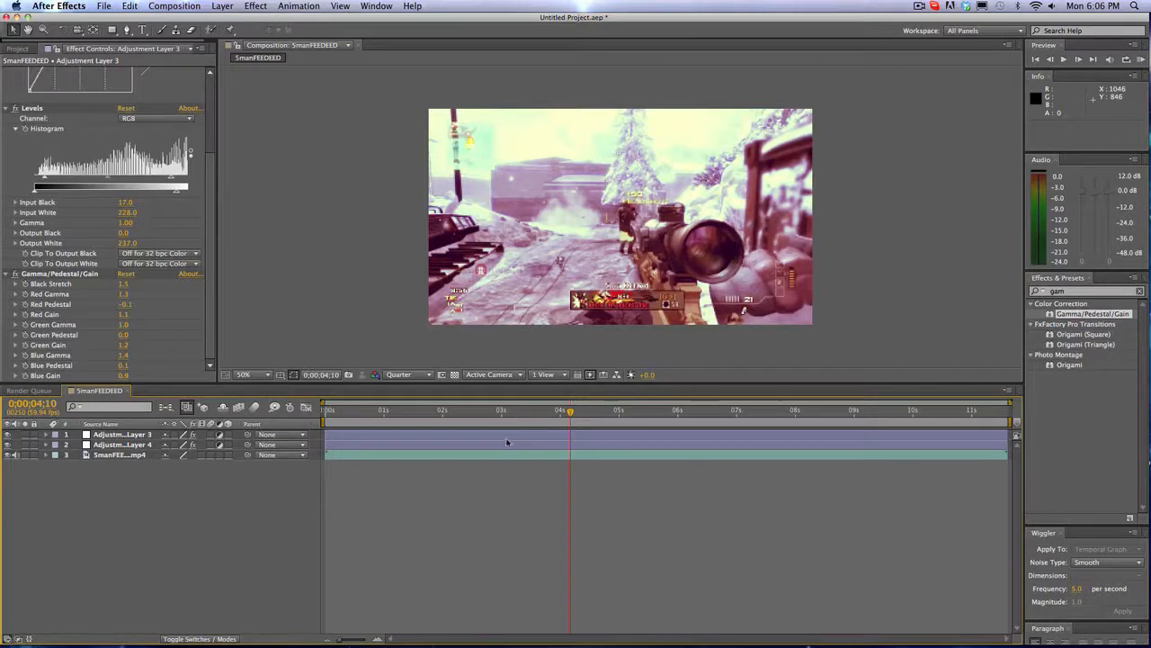
Show another adjustment layer's Curves, Levels and Gamma/Pedestal/Gain at a later clip moment
{"action": "left_click", "coordinate": [539, 410]}
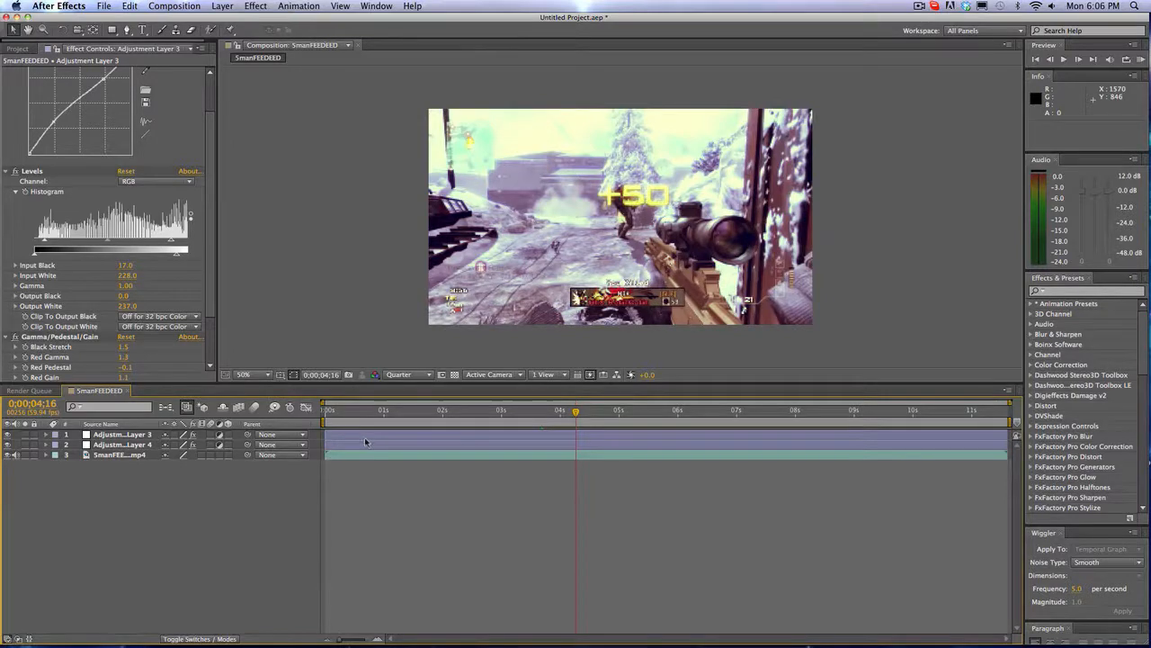
Add Hue/Saturation from Effect > Color Correction to Adjustment Layer 3
{"action": "left_click", "coordinate": [255, 5]}
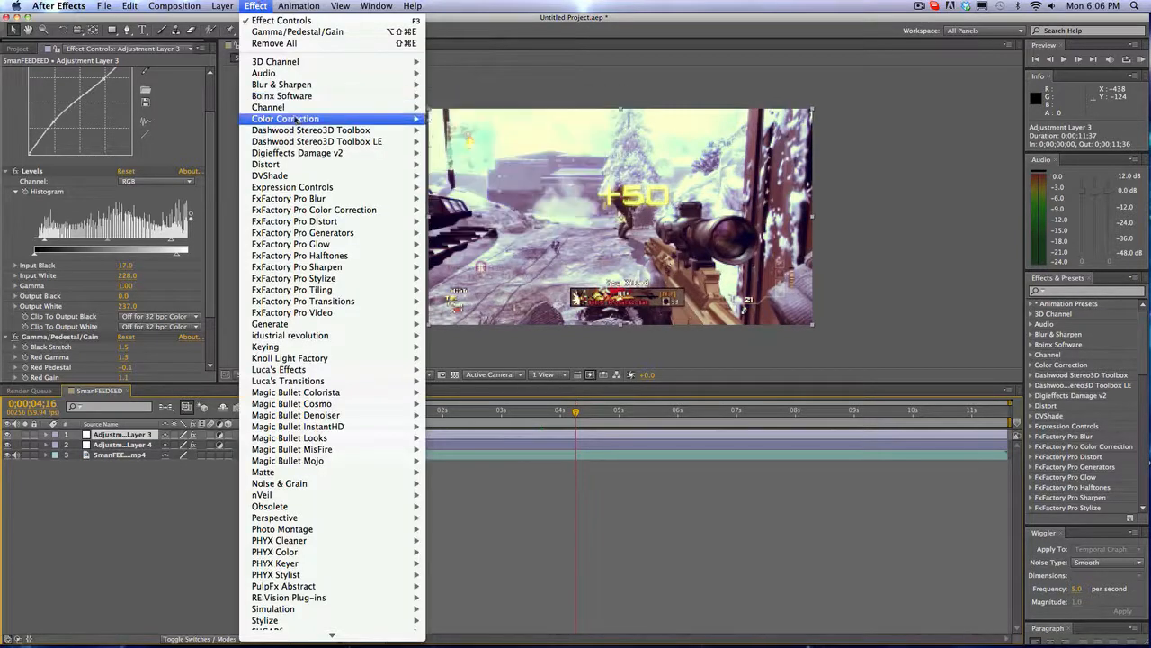
{"action": "mouse_move", "coordinate": [285, 118]}
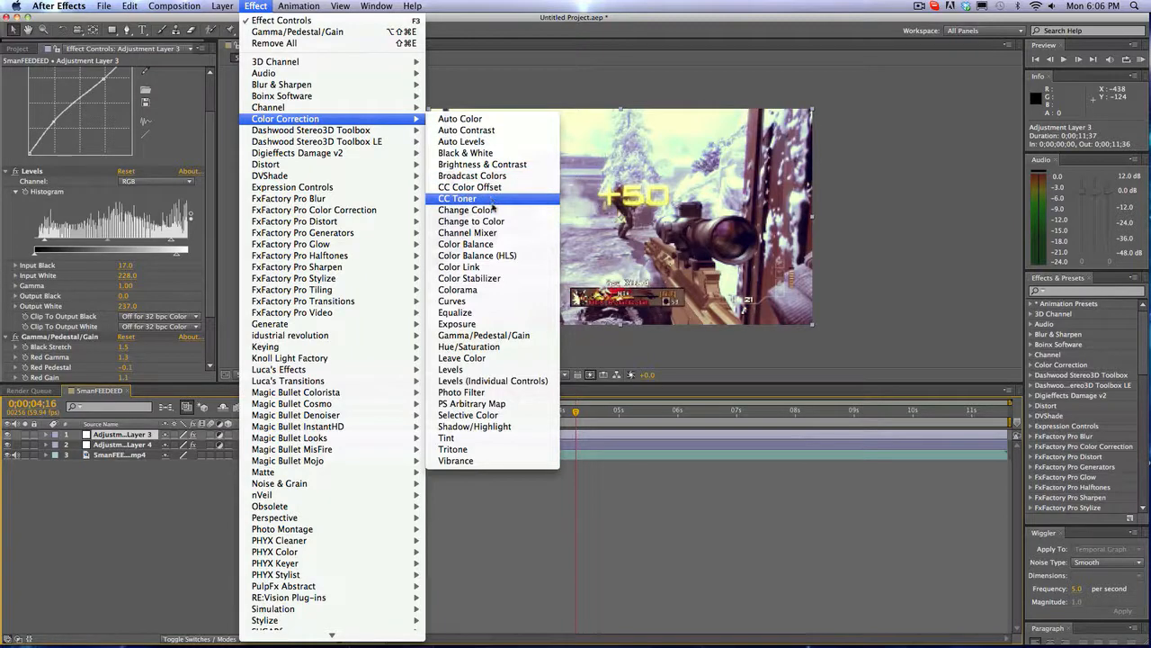
{"action": "mouse_move", "coordinate": [471, 222]}
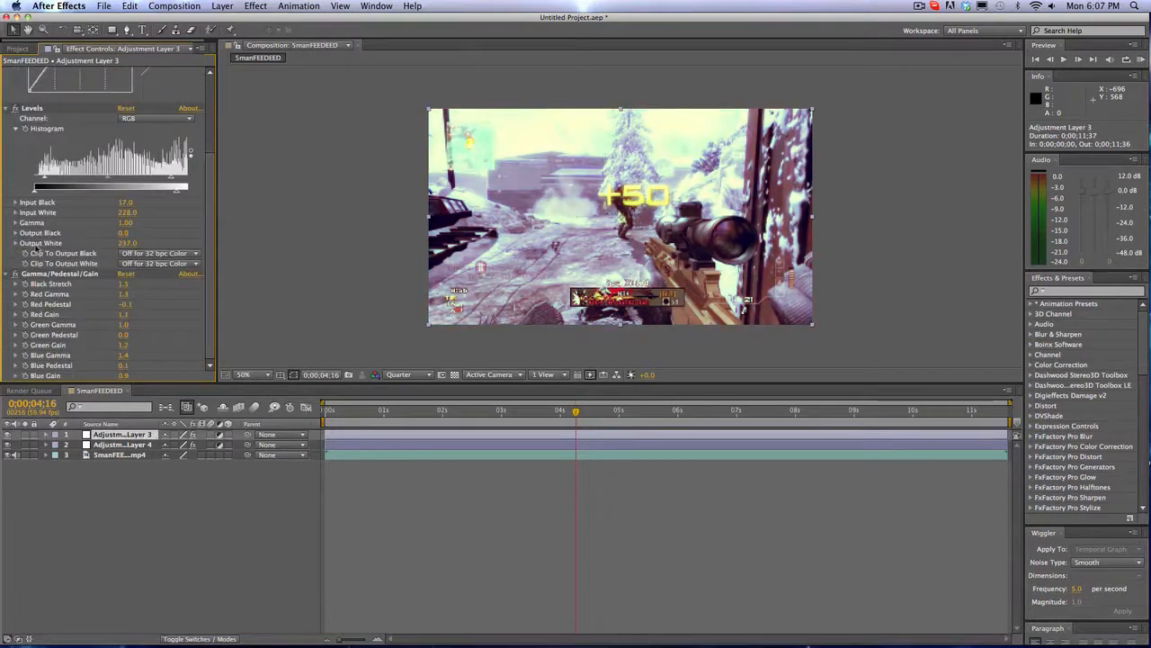
{"action": "left_click", "coordinate": [255, 5]}
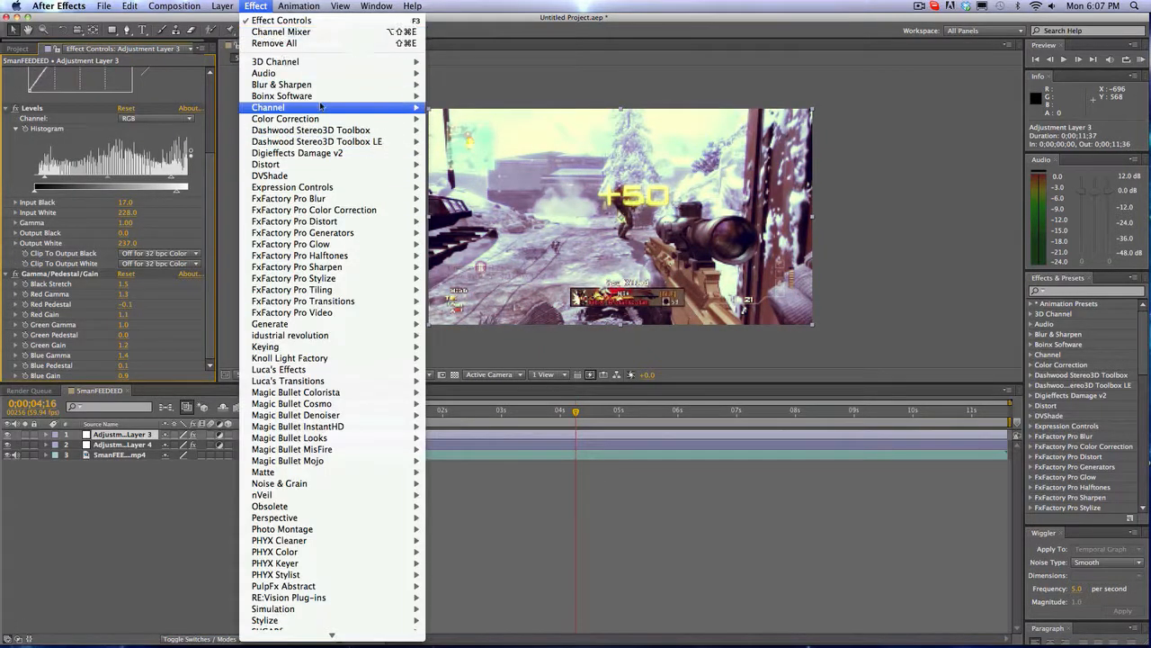
{"action": "mouse_move", "coordinate": [284, 118]}
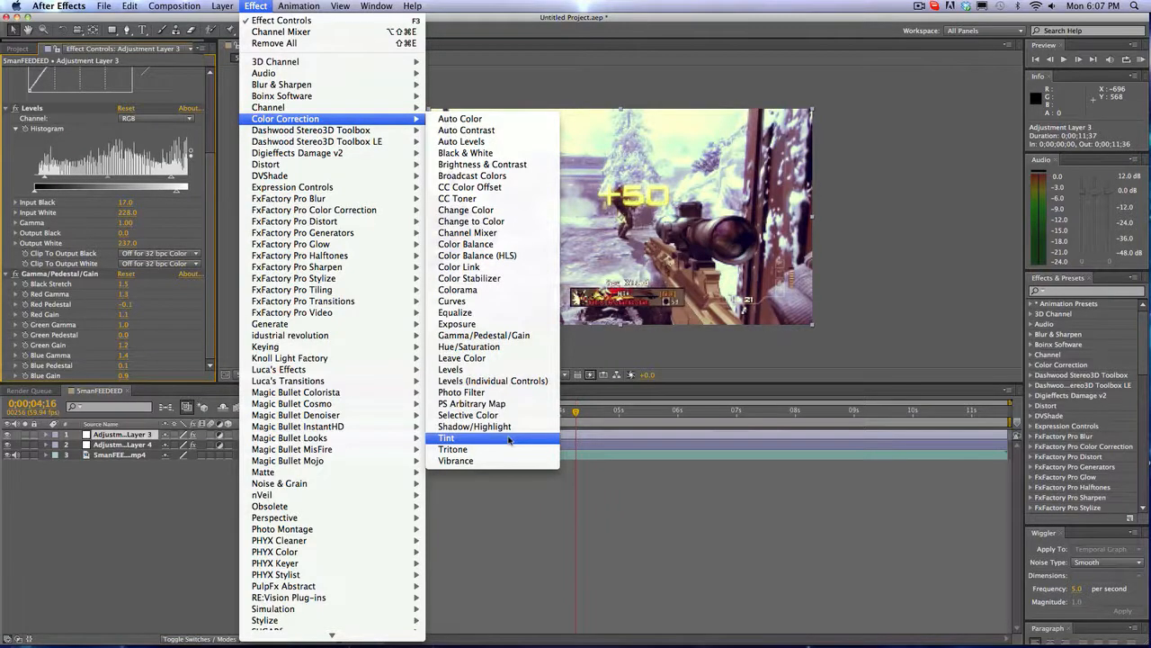
{"action": "mouse_move", "coordinate": [468, 345]}
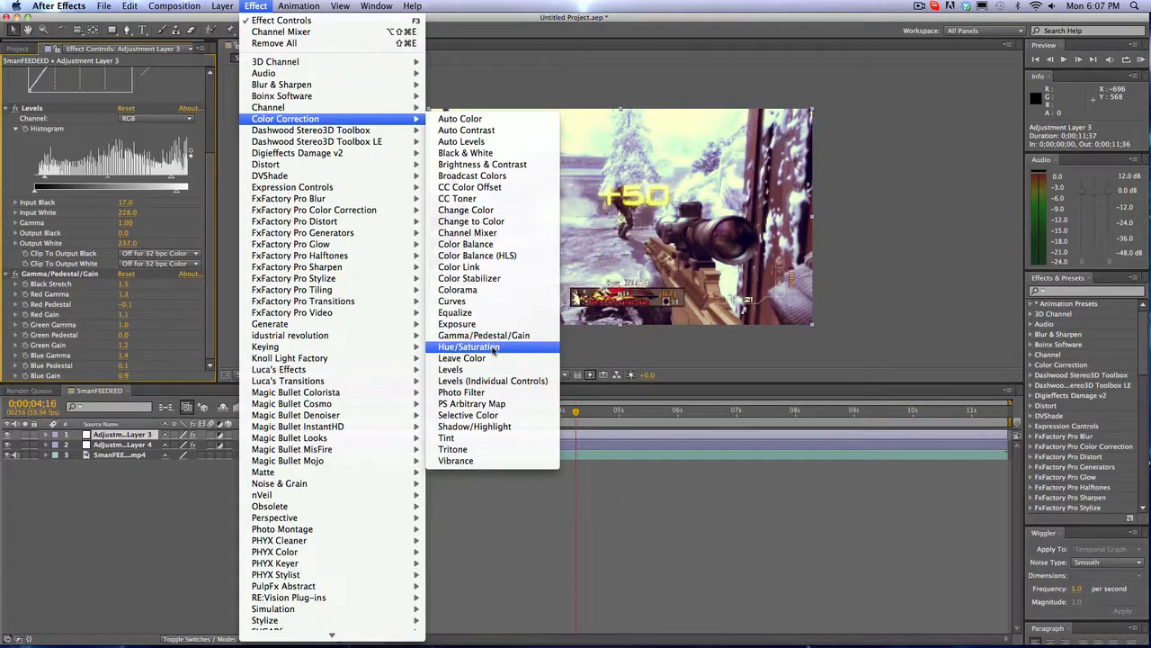
{"action": "left_click", "coordinate": [467, 346]}
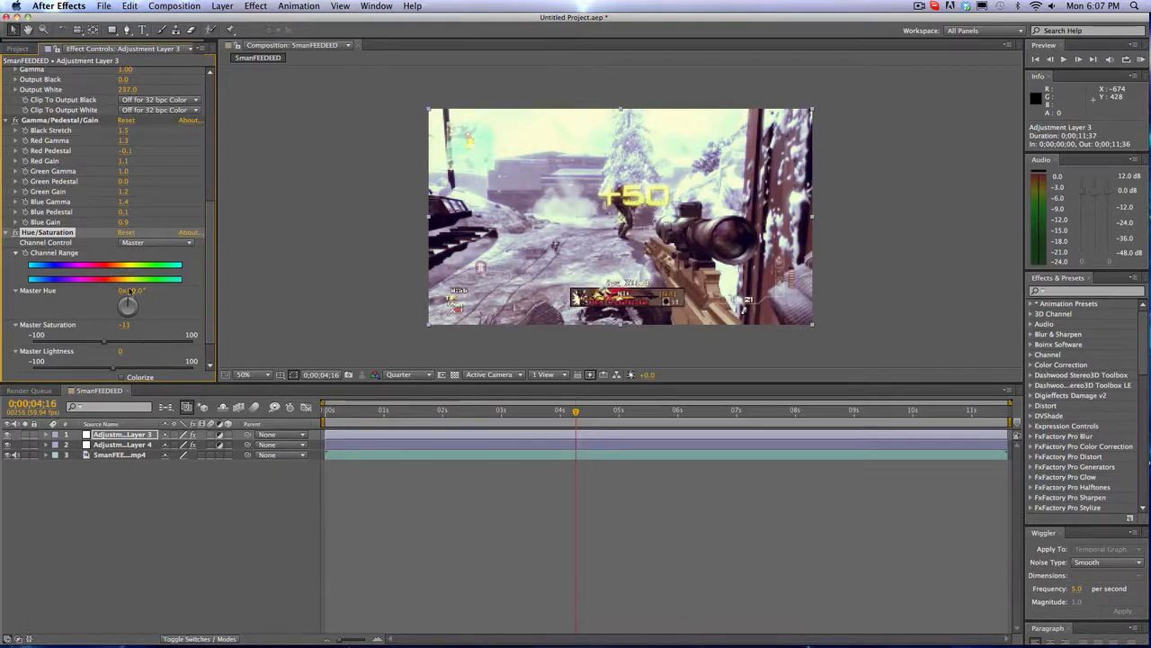
Rotate Master Hue to a small offset and lower Master Saturation slightly on the sniper clip
{"action": "left_click_drag", "start_coordinate": [128, 302], "coordinate": [124, 303]}
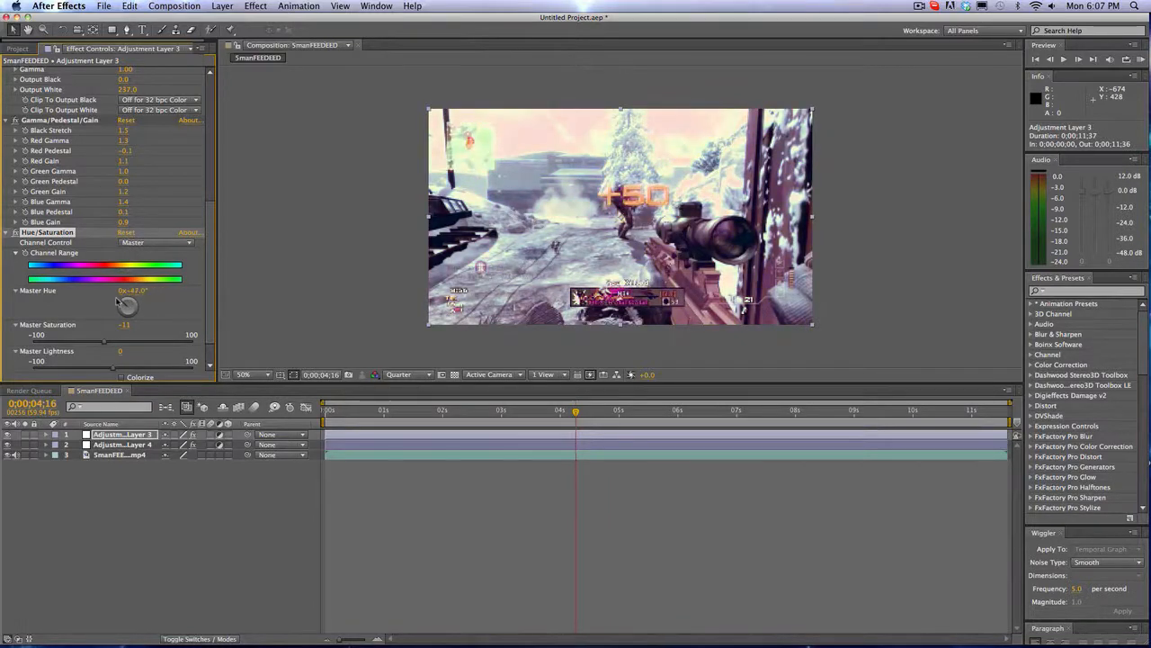
{"action": "left_click_drag", "start_coordinate": [126, 304], "coordinate": [130, 302]}
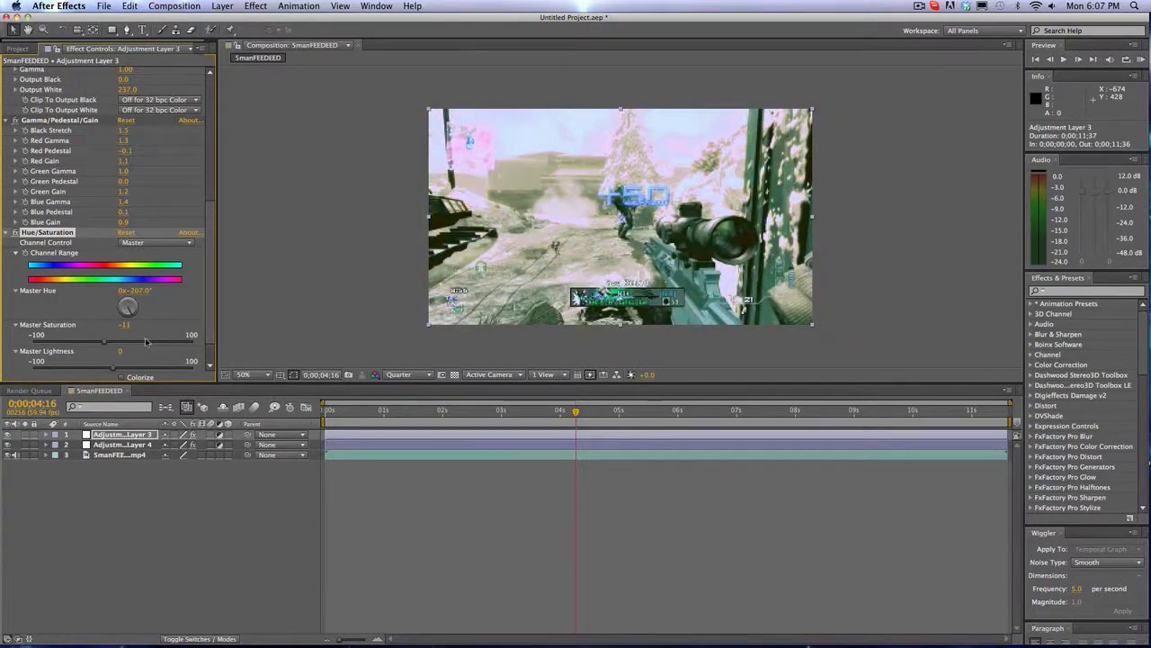
{"action": "left_click_drag", "start_coordinate": [128, 306], "coordinate": [128, 309]}
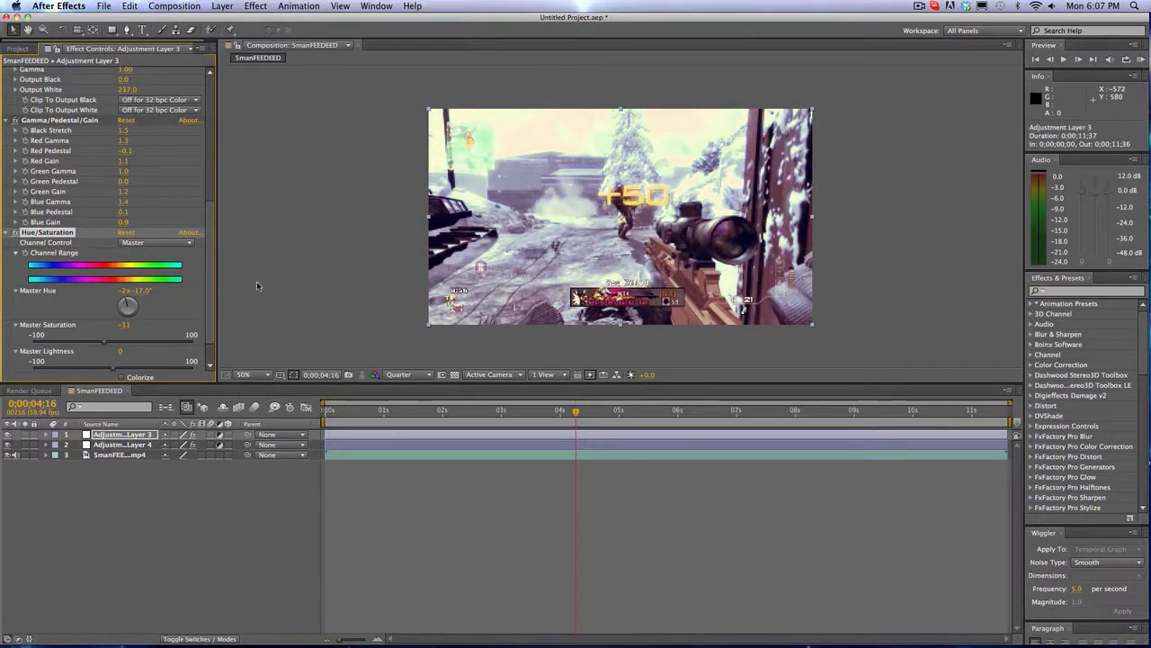
{"action": "left_click_drag", "start_coordinate": [106, 349], "coordinate": [123, 349]}
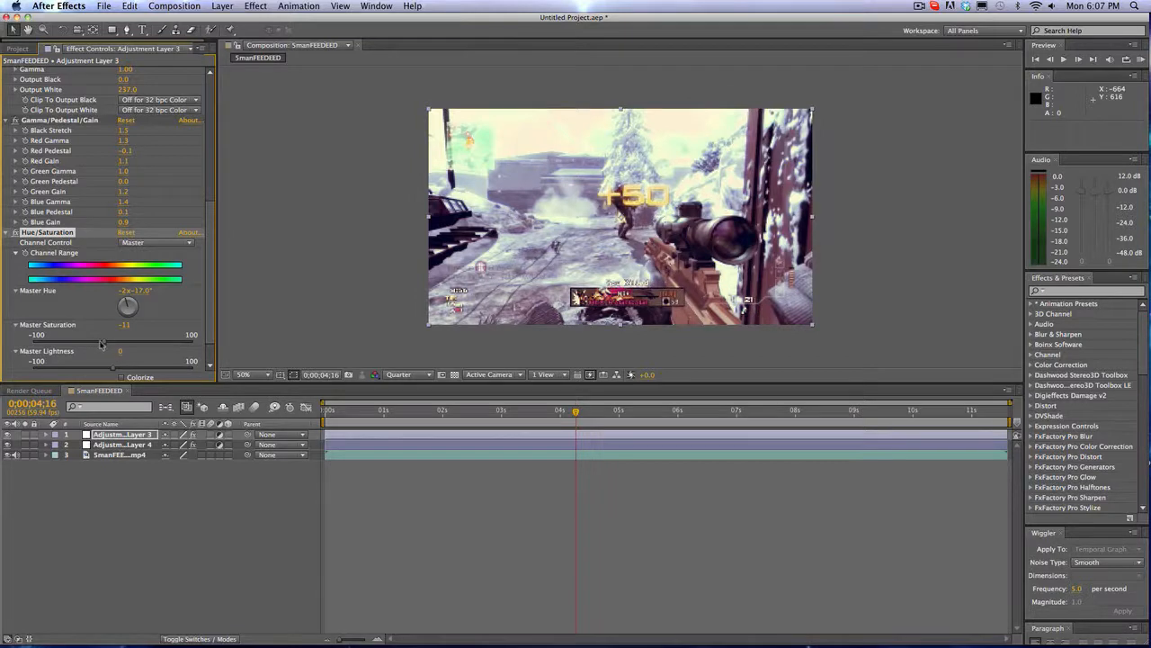
{"action": "left_click_drag", "start_coordinate": [122, 343], "coordinate": [93, 343]}
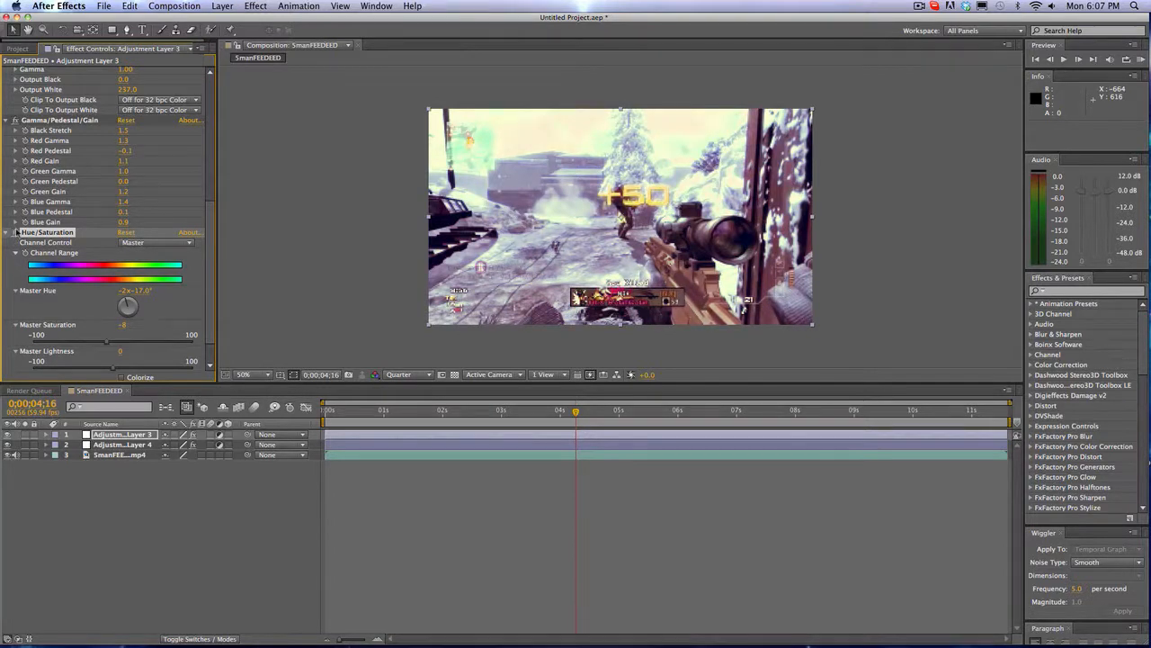
{"action": "mouse_move", "coordinate": [273, 198]}
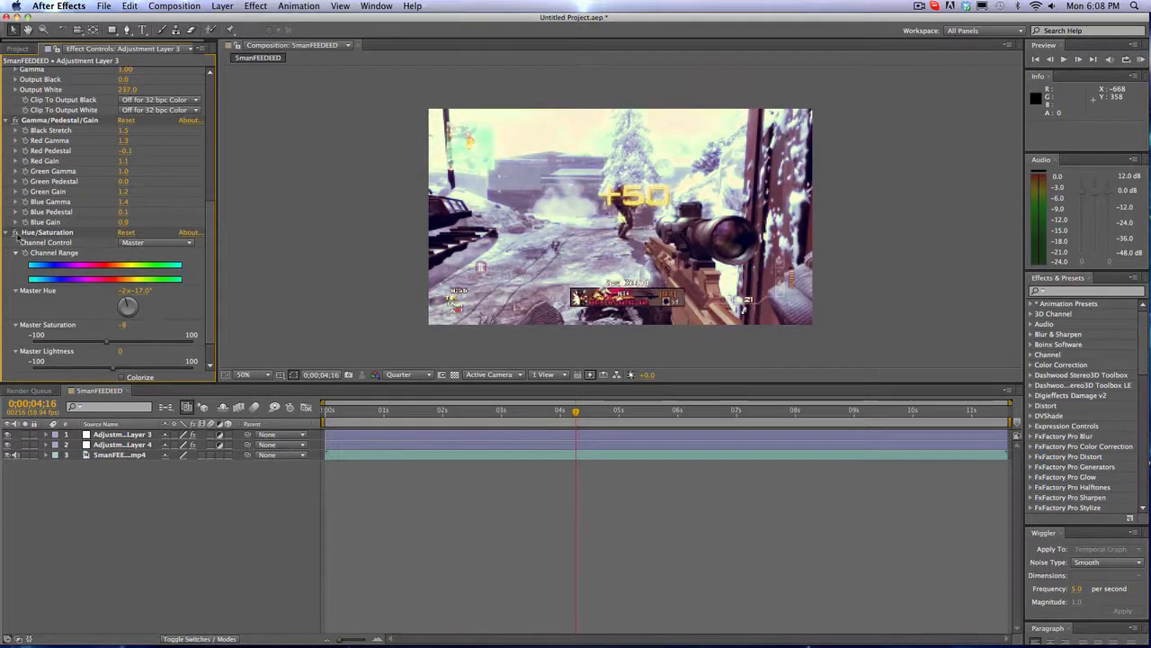
{"action": "mouse_move", "coordinate": [327, 186]}
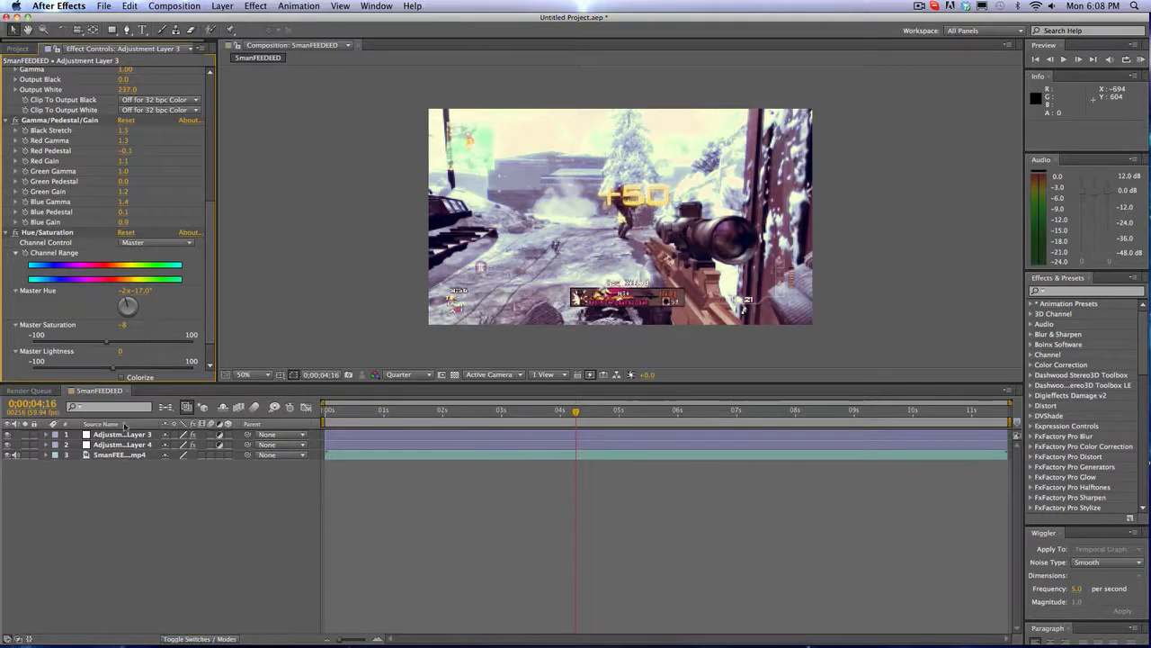
Review each adjustment layer's effects, then jump to an earlier moment showing the gloved hand by the crate
{"action": "left_click", "coordinate": [122, 444]}
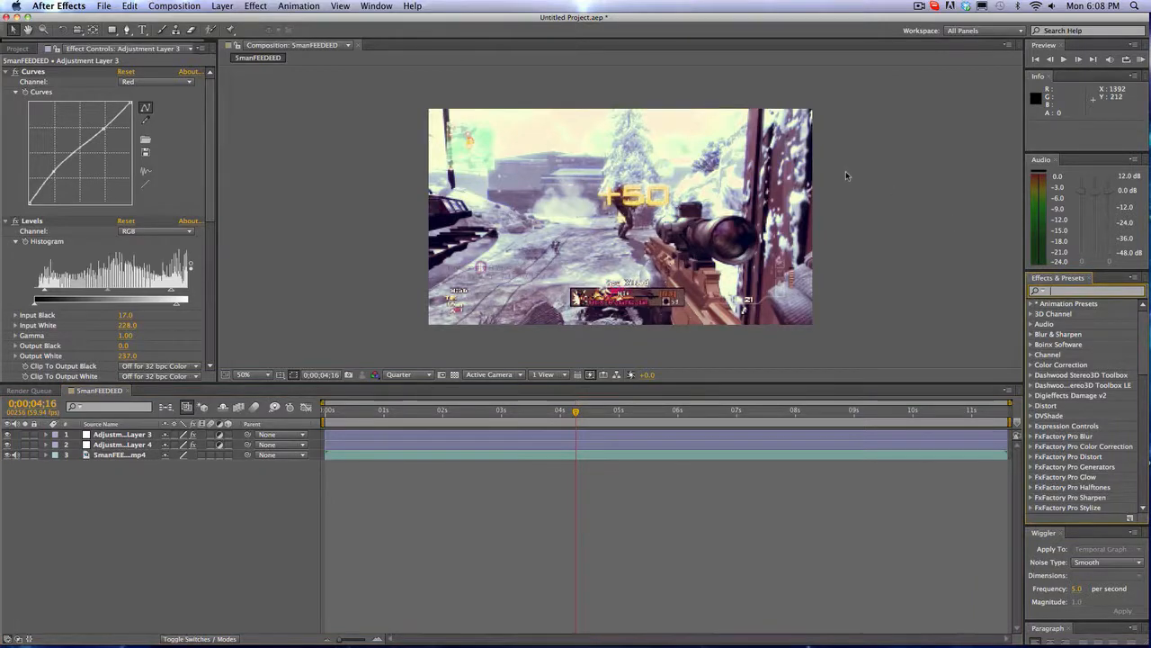
{"action": "left_click", "coordinate": [123, 434]}
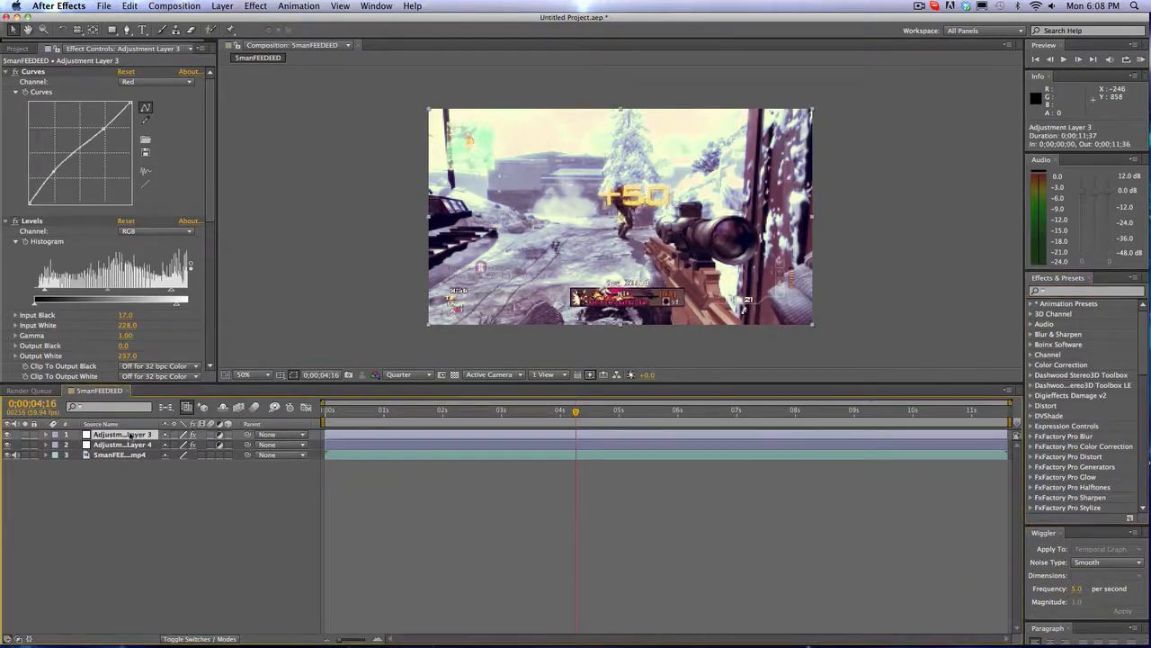
{"action": "left_click", "coordinate": [122, 443]}
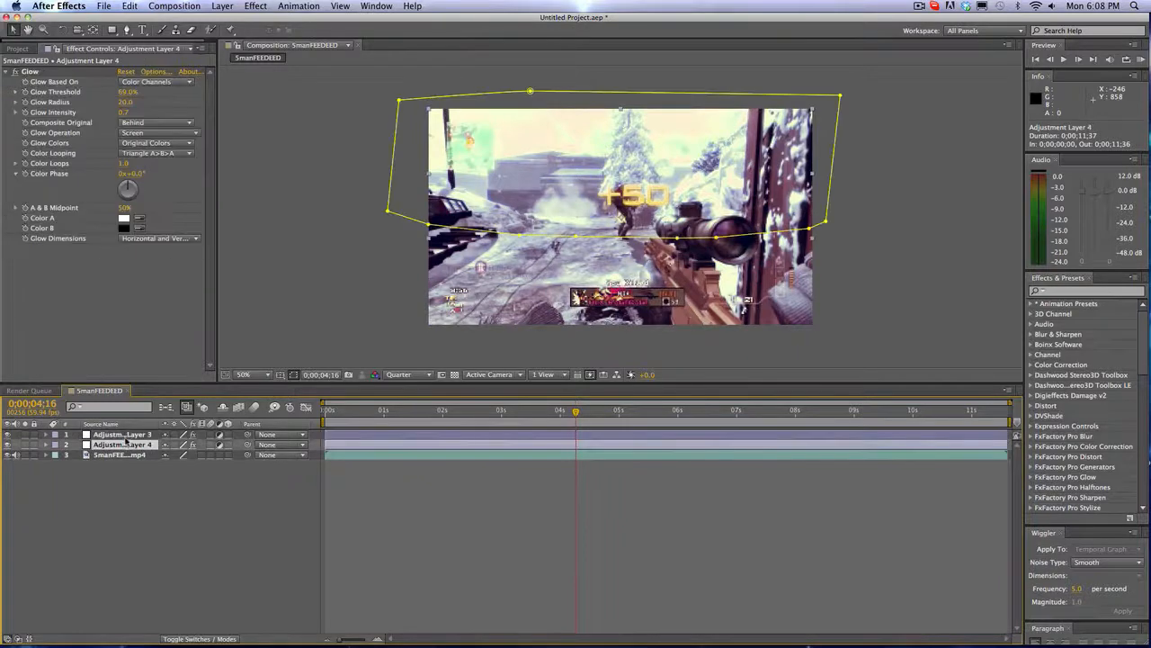
{"action": "left_click", "coordinate": [123, 434]}
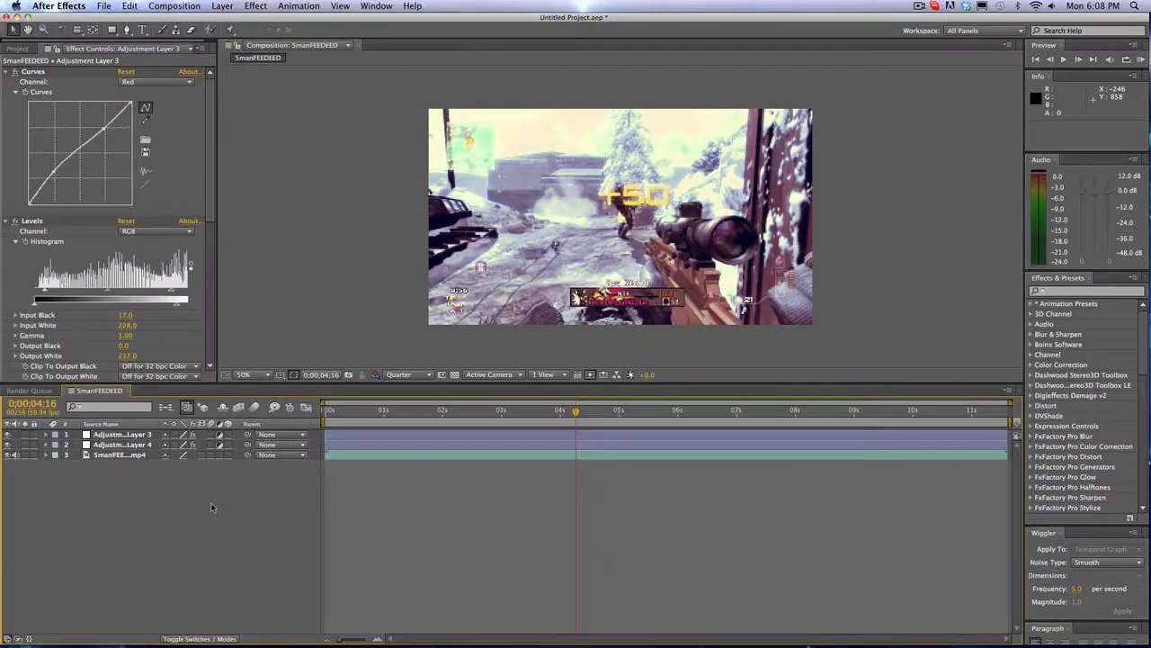
{"action": "left_click", "coordinate": [417, 410]}
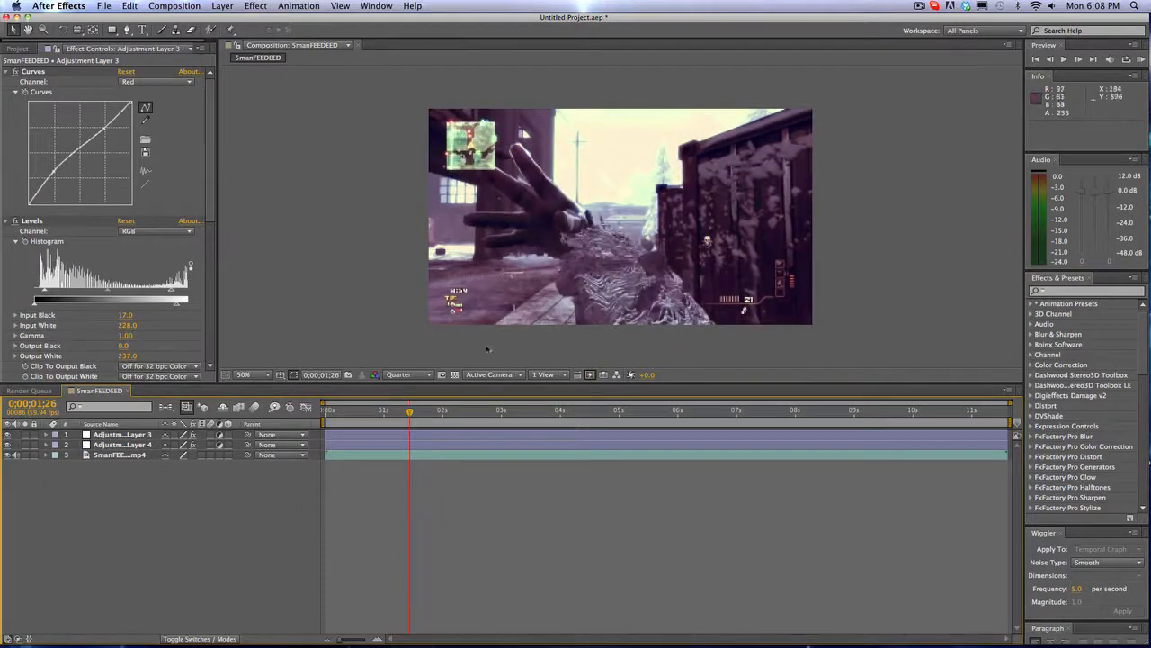
Set preview resolution to Full and check the grade around one second into the clip
{"action": "left_click", "coordinate": [404, 374]}
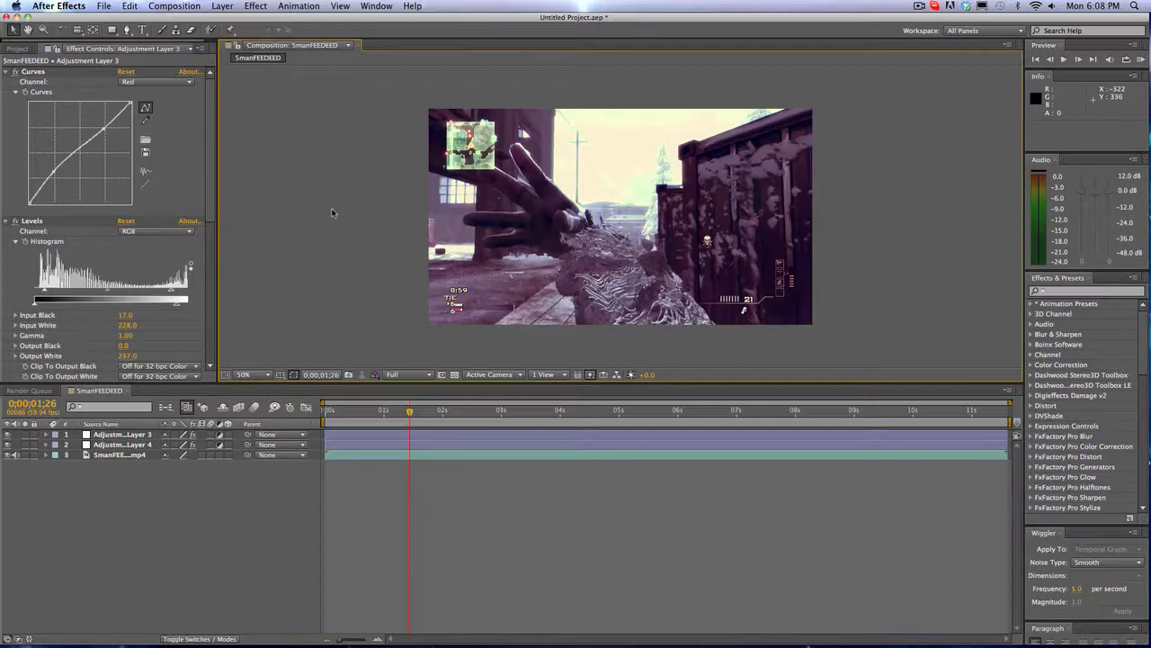
{"action": "mouse_move", "coordinate": [376, 359]}
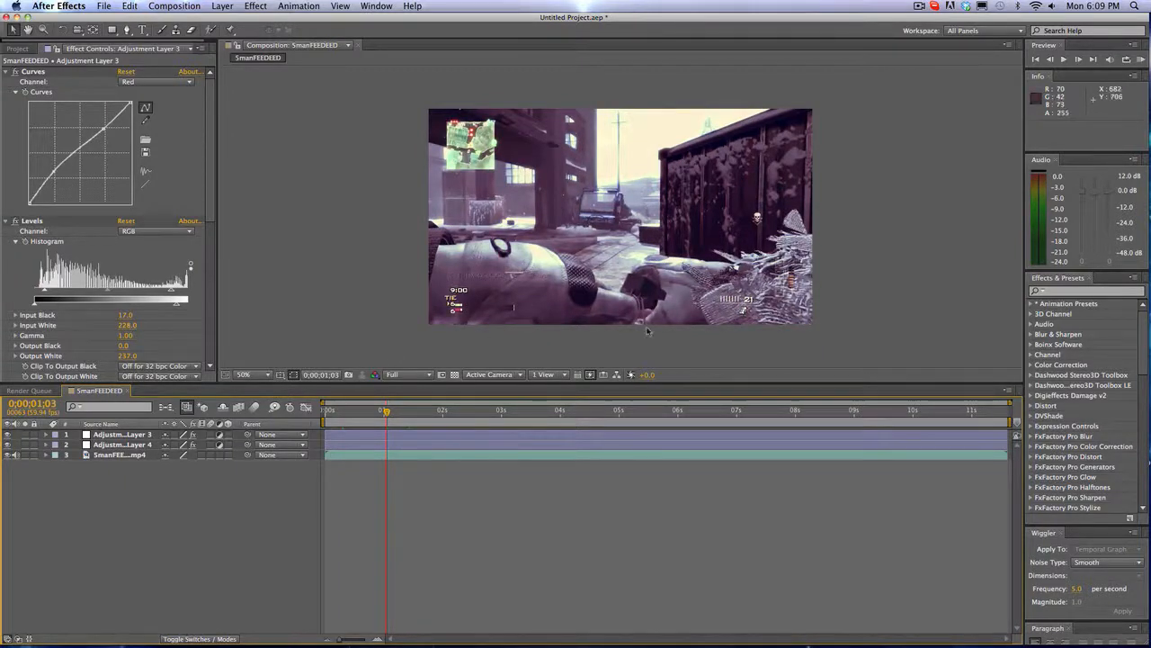
{"action": "mouse_move", "coordinate": [477, 351]}
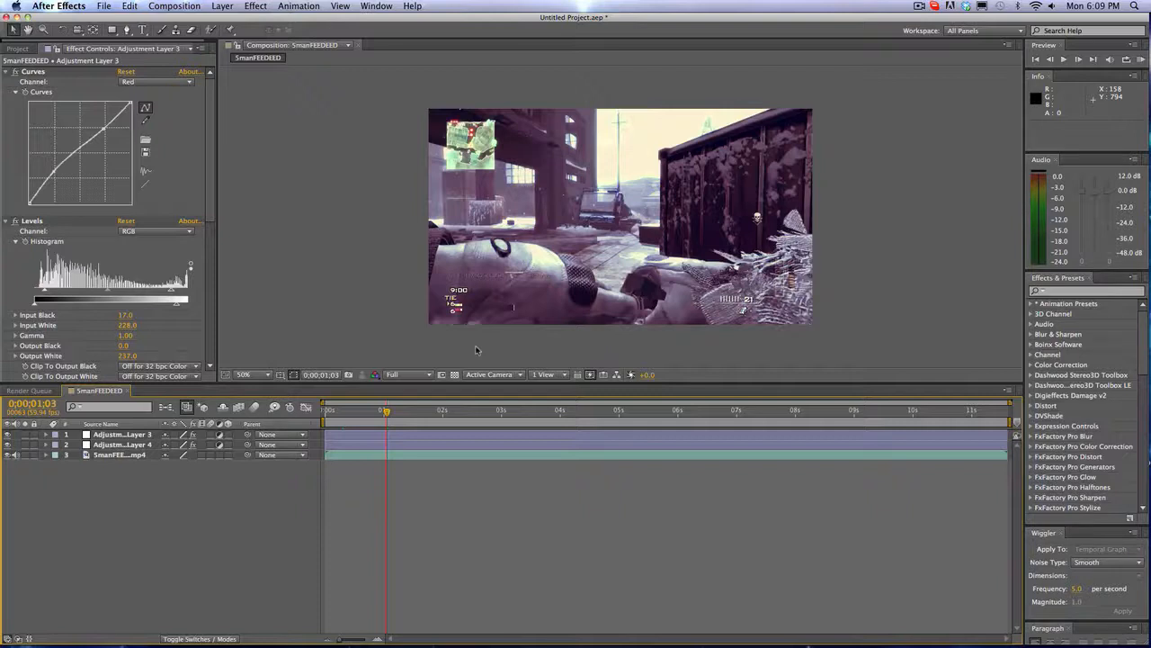
{"action": "mouse_move", "coordinate": [560, 238]}
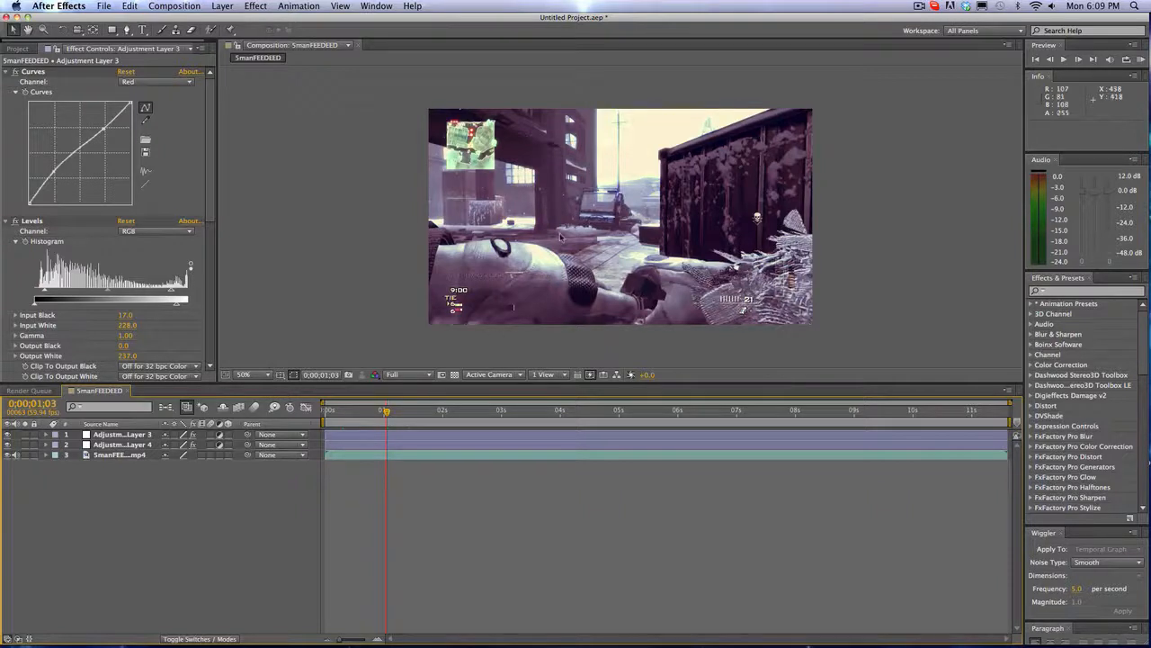
{"action": "left_click", "coordinate": [917, 7]}
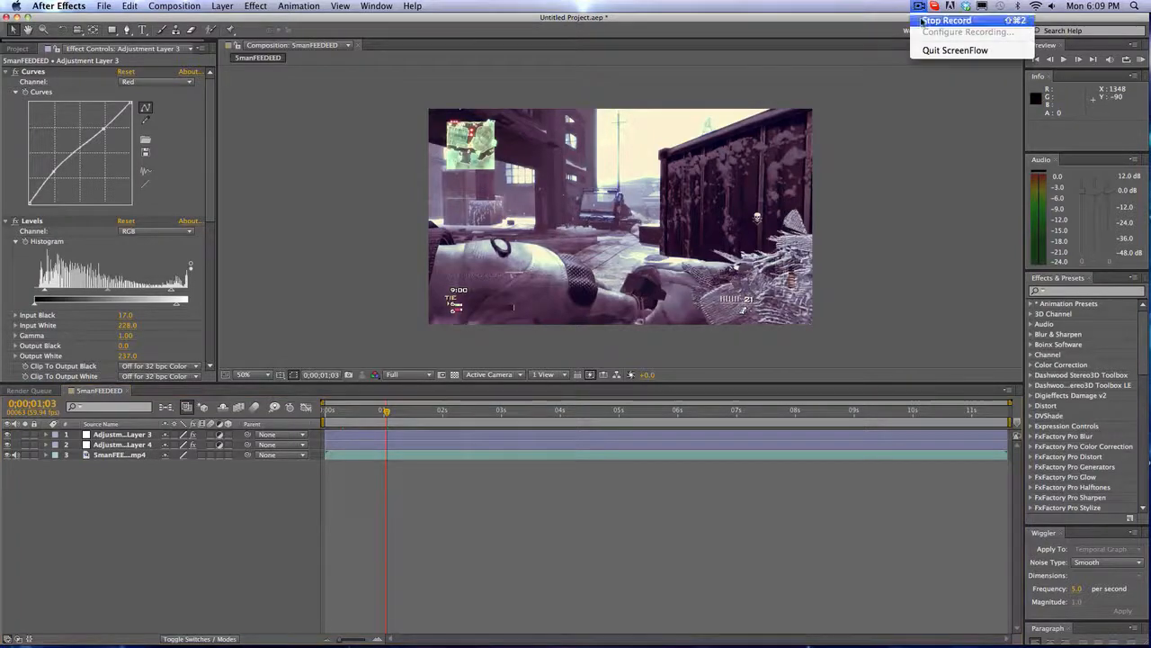